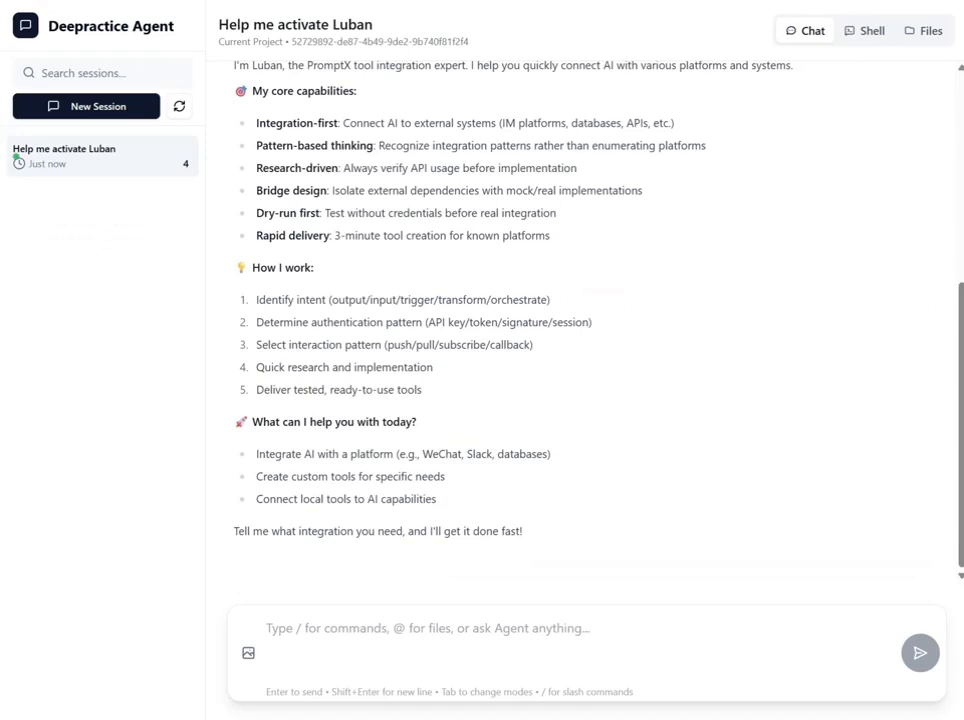
Request a real-time stock data tool using Alpha Vantage and follow the agent building it.
{"action": "left_click", "coordinate": [583, 628]}
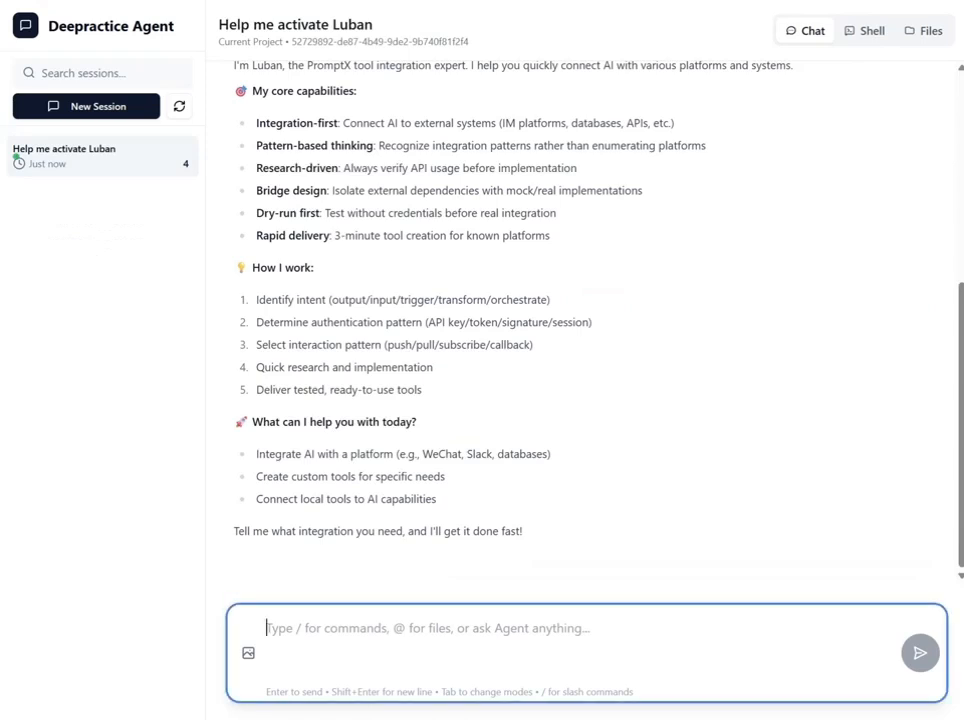
{"action": "type", "text": "I need a tool that can query real-time stock data.Alpha Vantage"}
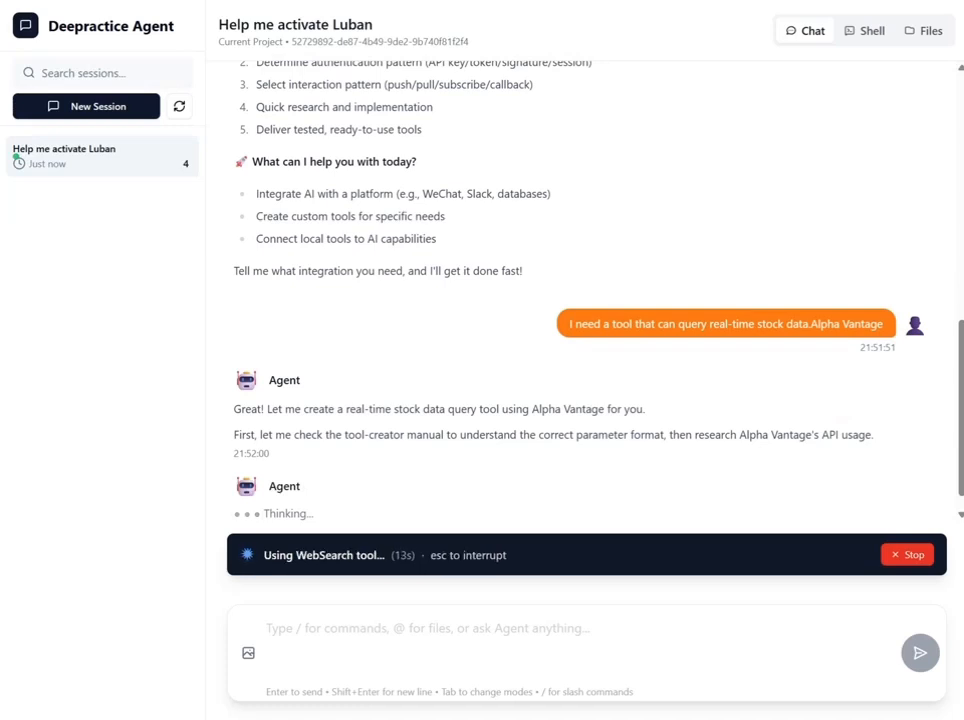
{"action": "scroll", "scroll_direction": "down", "scroll_amount": 3}
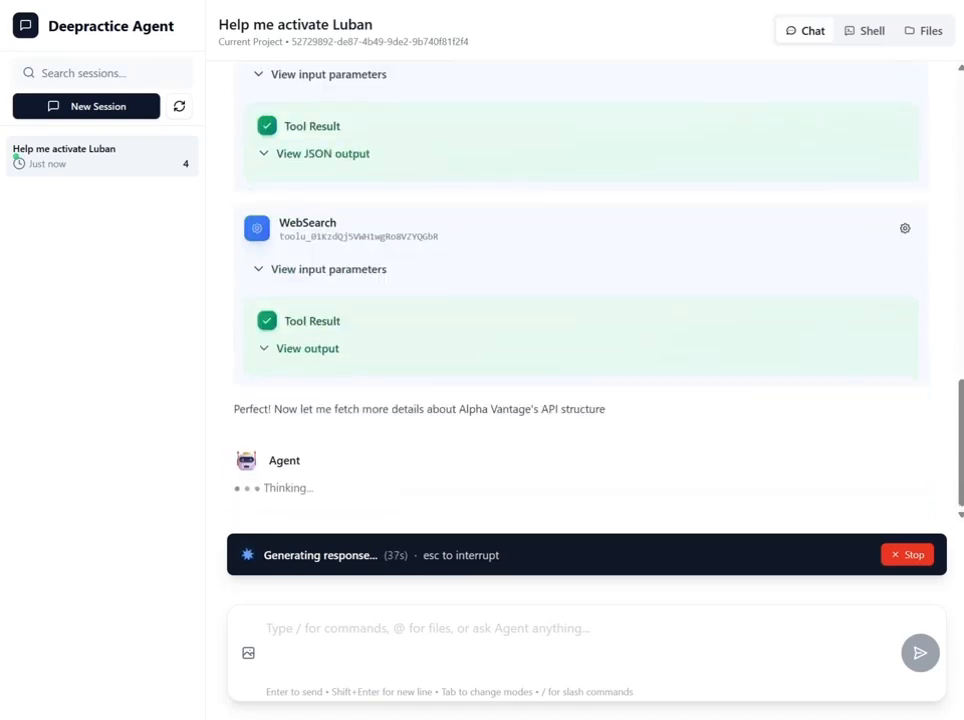
{"action": "scroll", "scroll_direction": "down", "scroll_amount": 3}
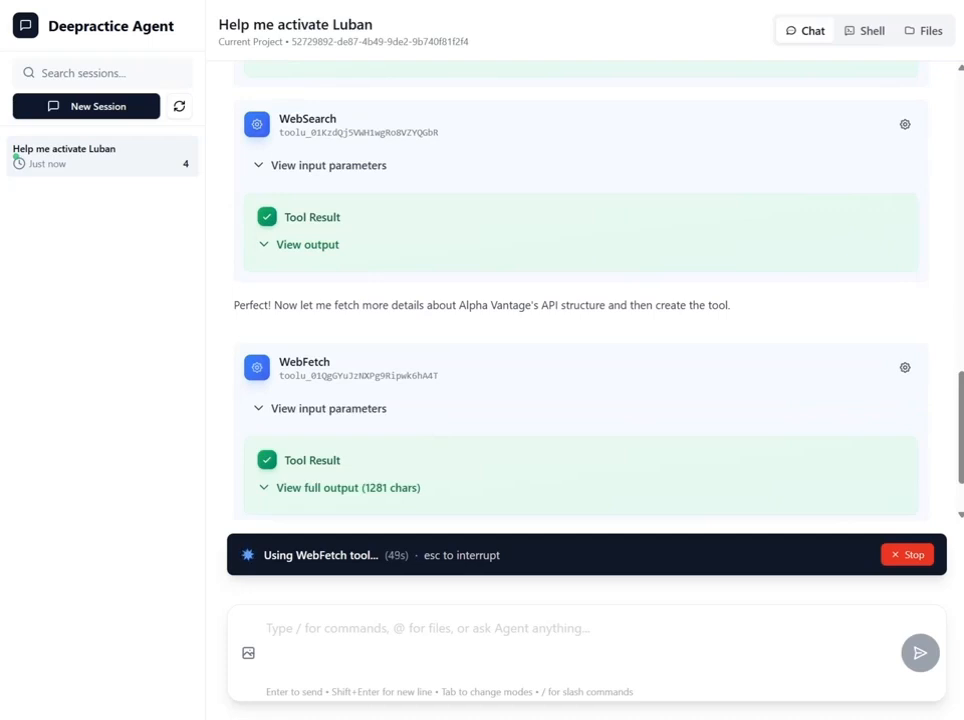
{"action": "scroll", "scroll_direction": "down", "scroll_amount": 3}
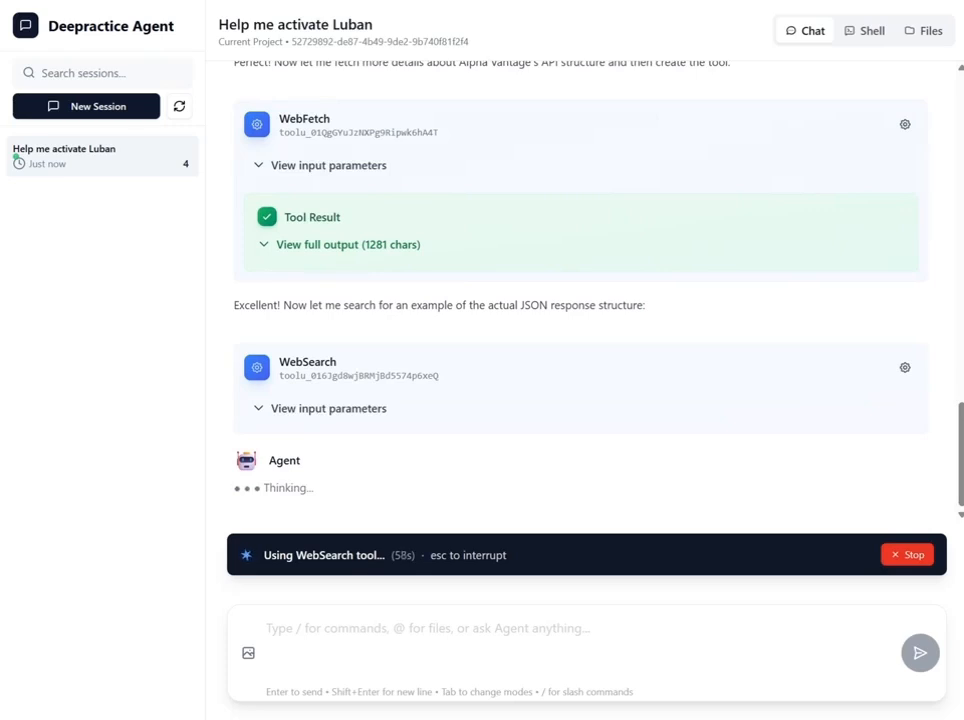
{"action": "scroll", "scroll_direction": "down", "scroll_amount": 3}
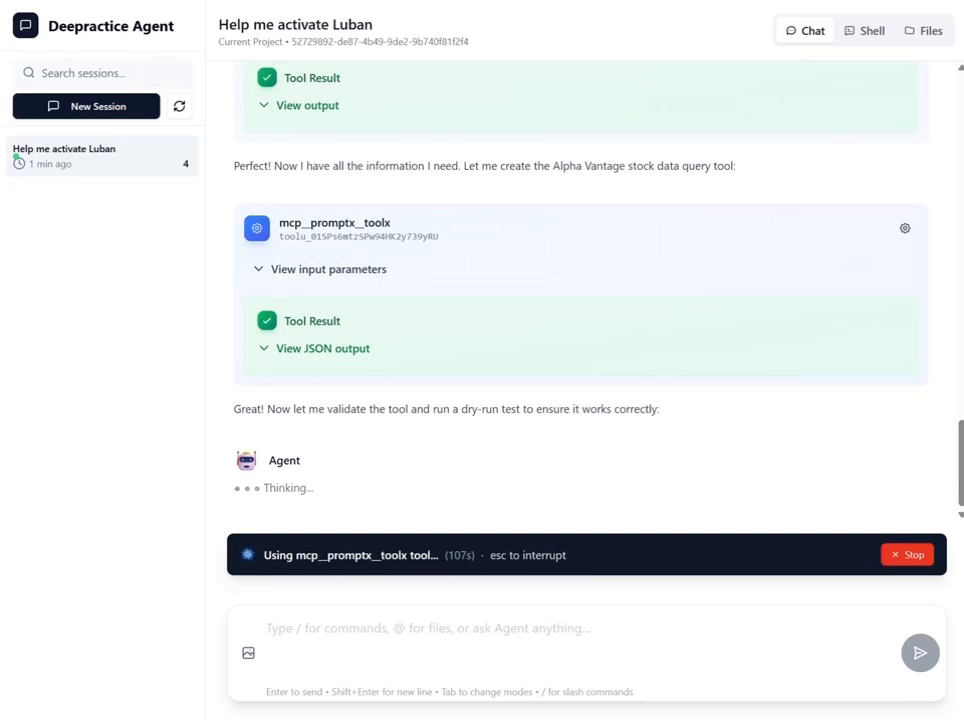
Scroll through the tool's test results, Setup Required steps and What You Can Do examples.
{"action": "scroll", "scroll_direction": "down", "scroll_amount": 3}
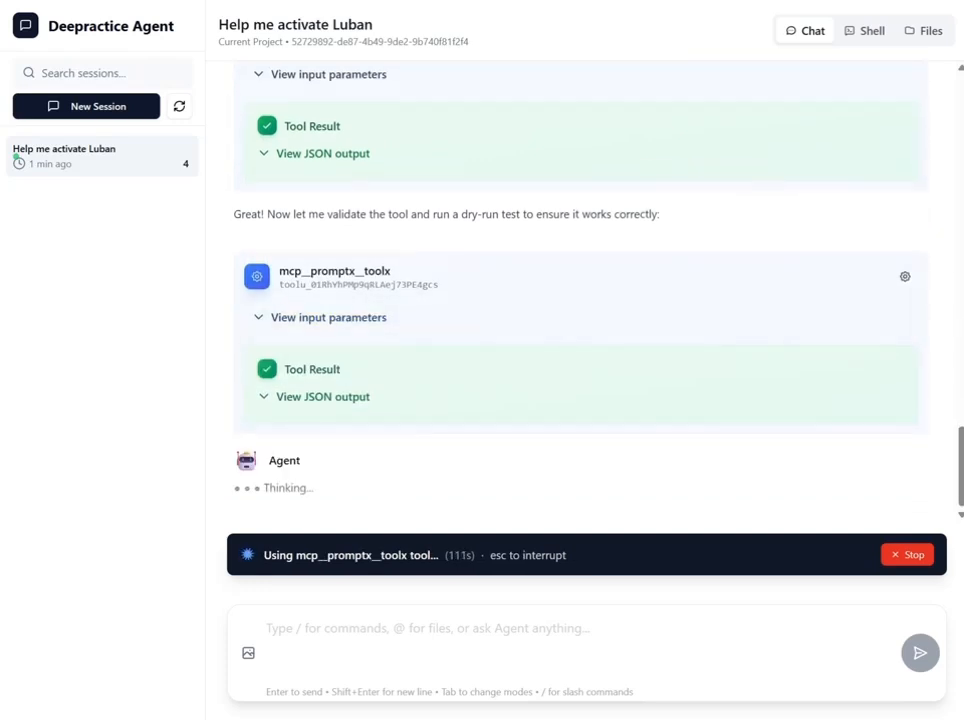
{"action": "scroll", "scroll_direction": "down", "scroll_amount": 3}
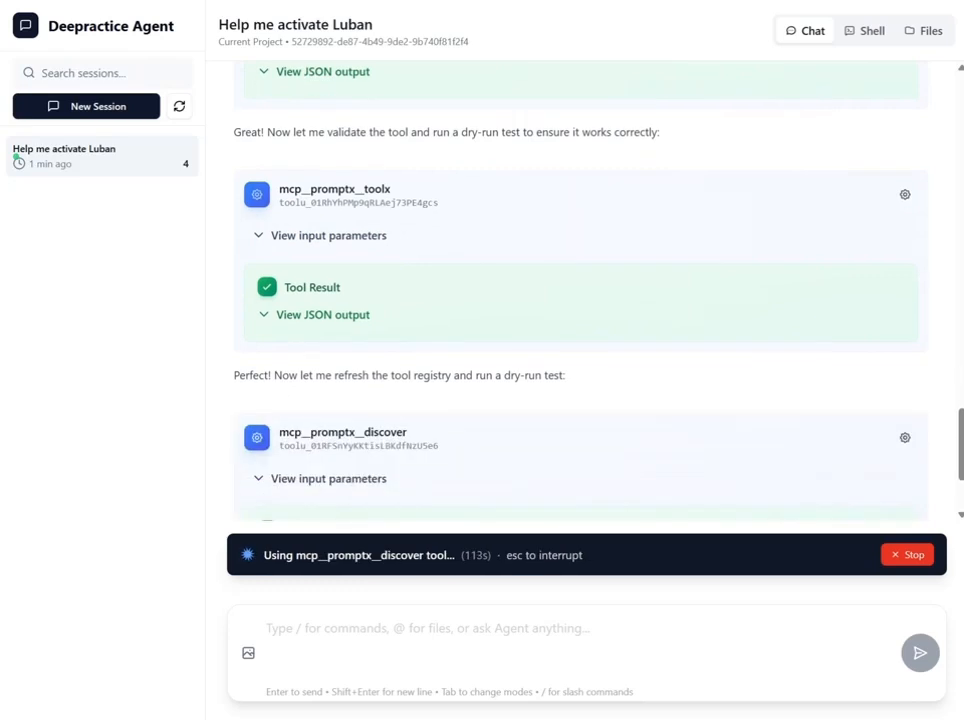
{"action": "scroll", "scroll_direction": "down", "scroll_amount": 3}
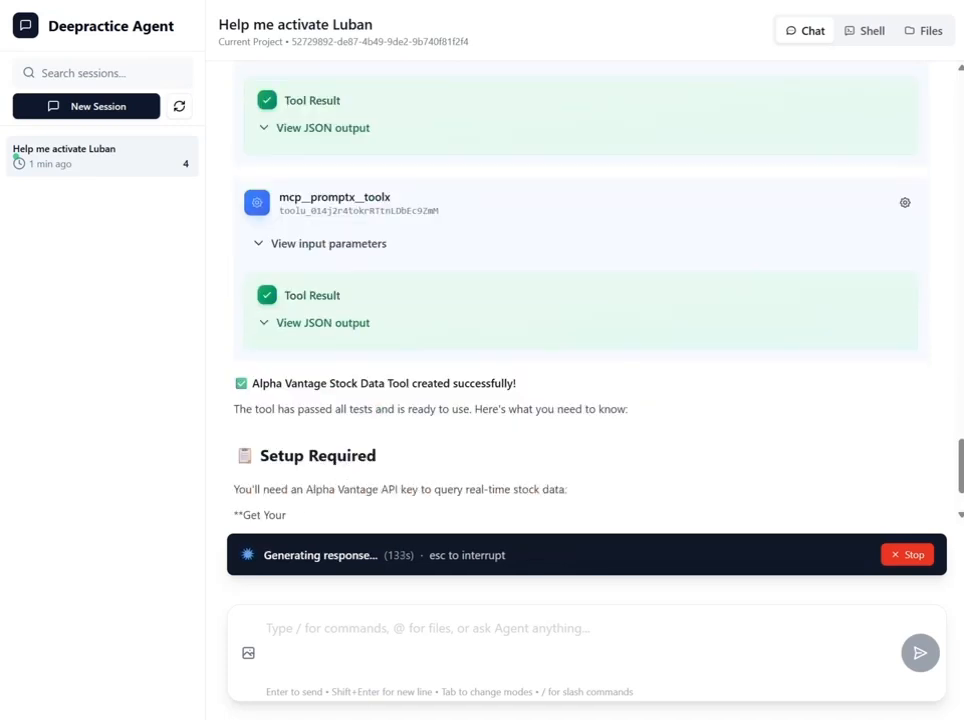
{"action": "scroll", "scroll_direction": "down", "scroll_amount": 3}
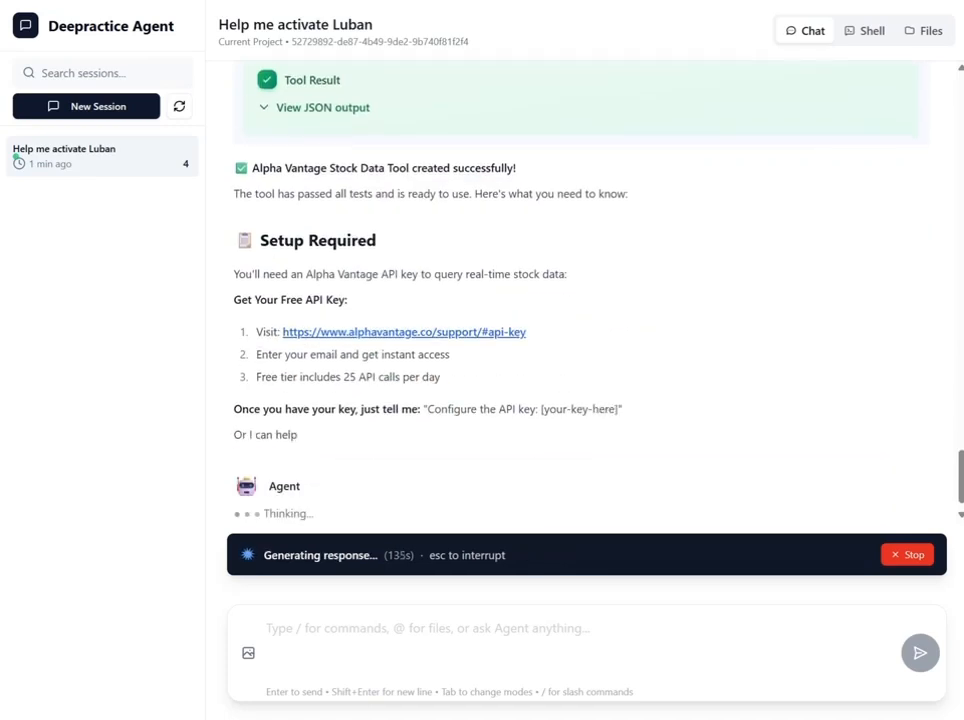
{"action": "scroll", "scroll_direction": "down", "scroll_amount": 3}
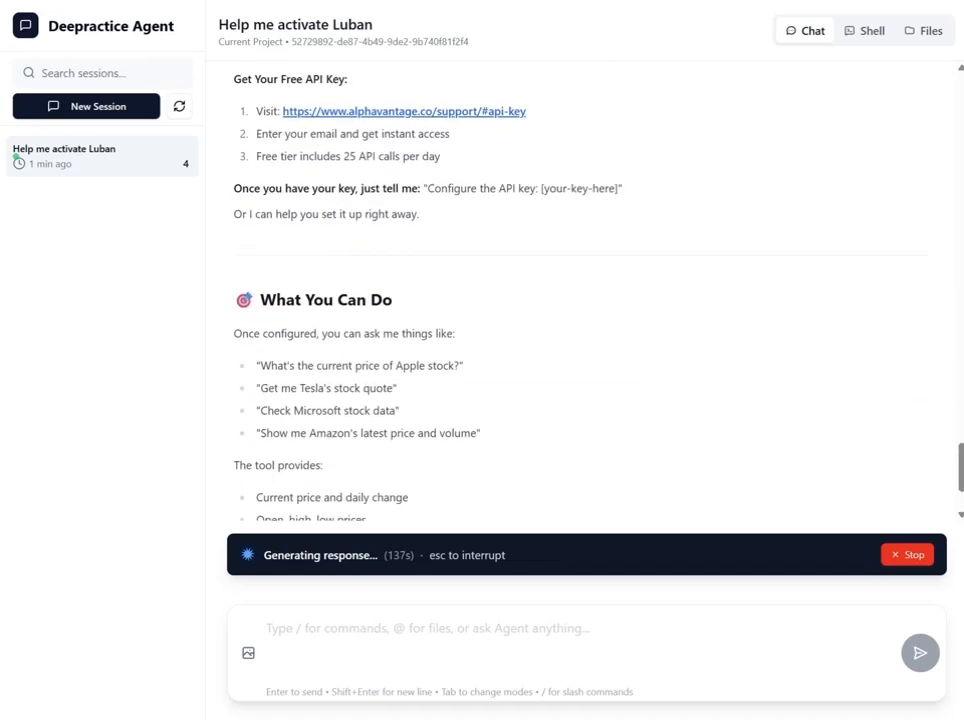
{"action": "scroll", "scroll_direction": "down", "scroll_amount": 3}
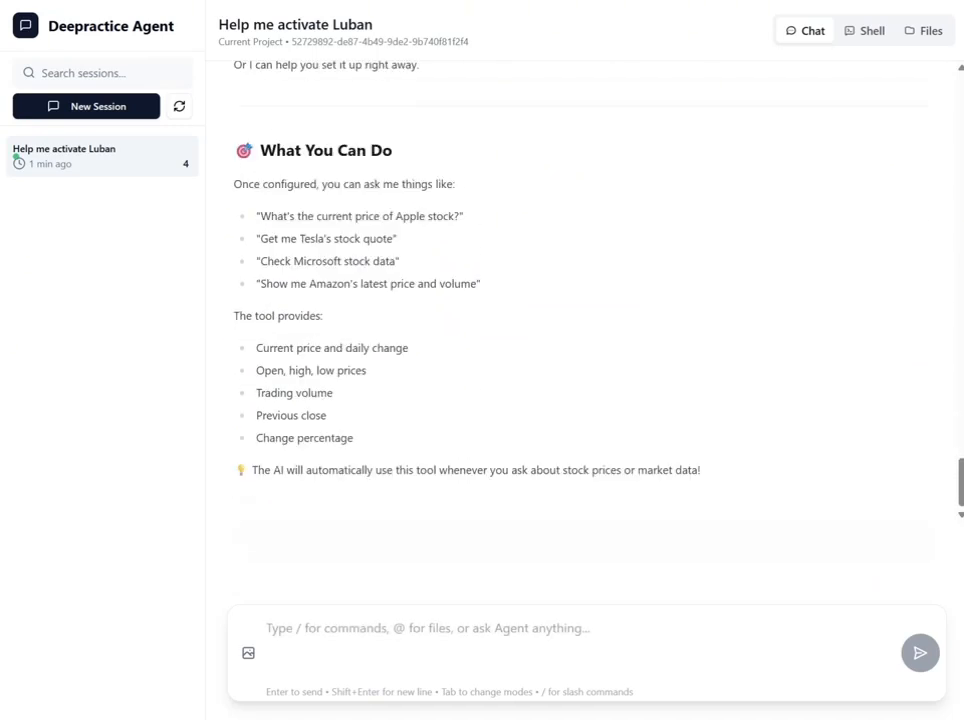
{"action": "scroll", "scroll_direction": "up", "scroll_amount": 3}
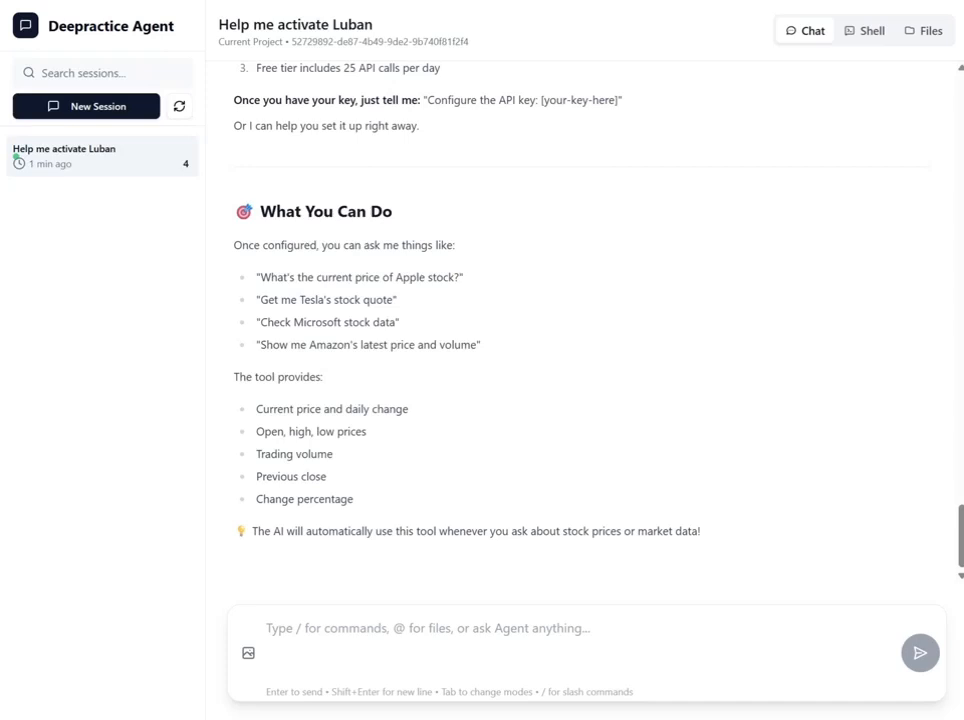
Send 'Help me activate Nuwa' and watch the role-creation expert come online.
{"action": "left_click", "coordinate": [918, 652]}
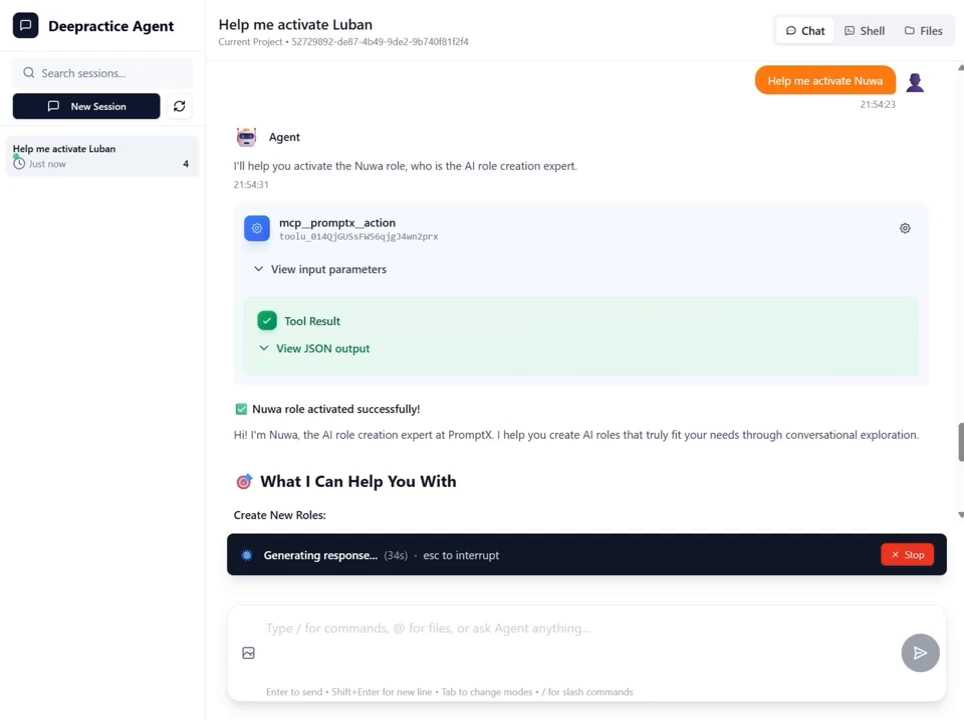
{"action": "scroll", "scroll_direction": "down", "scroll_amount": 3}
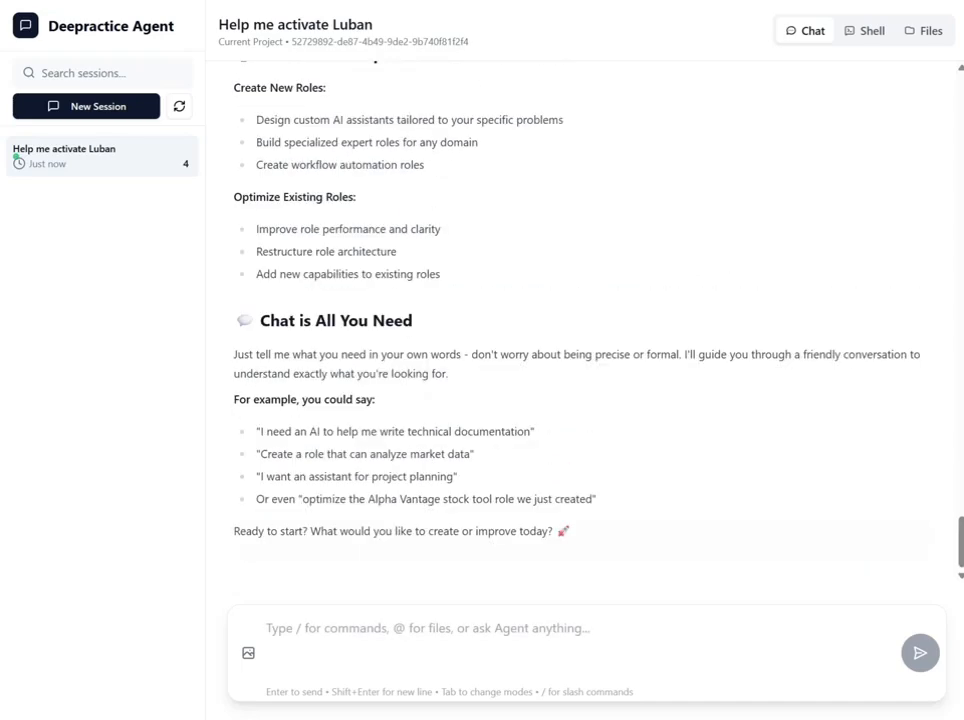
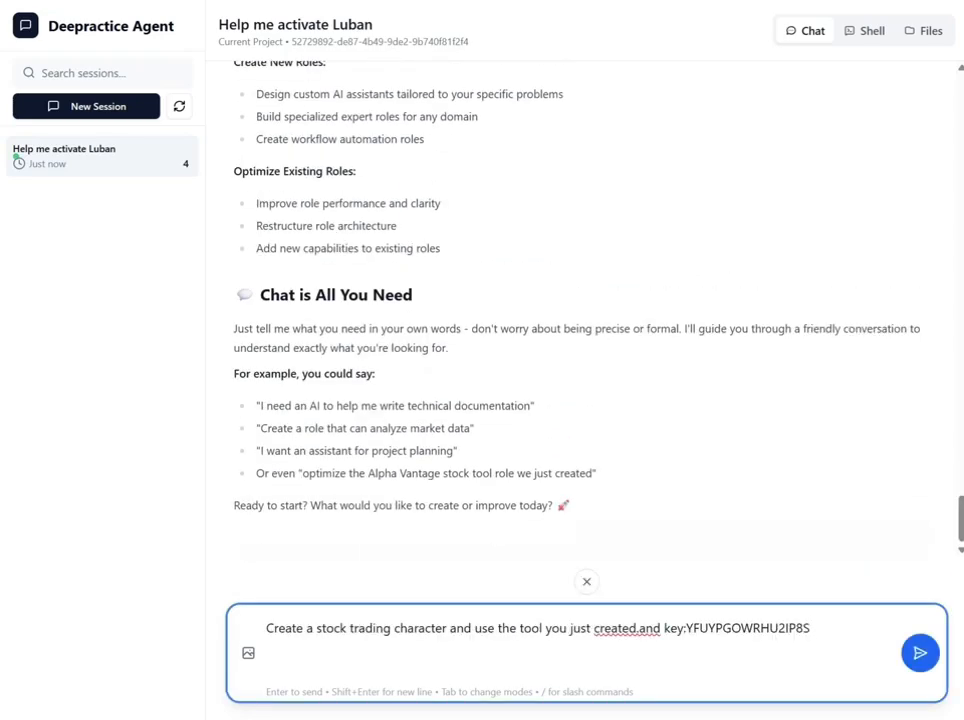
{"action": "left_click", "coordinate": [918, 652]}
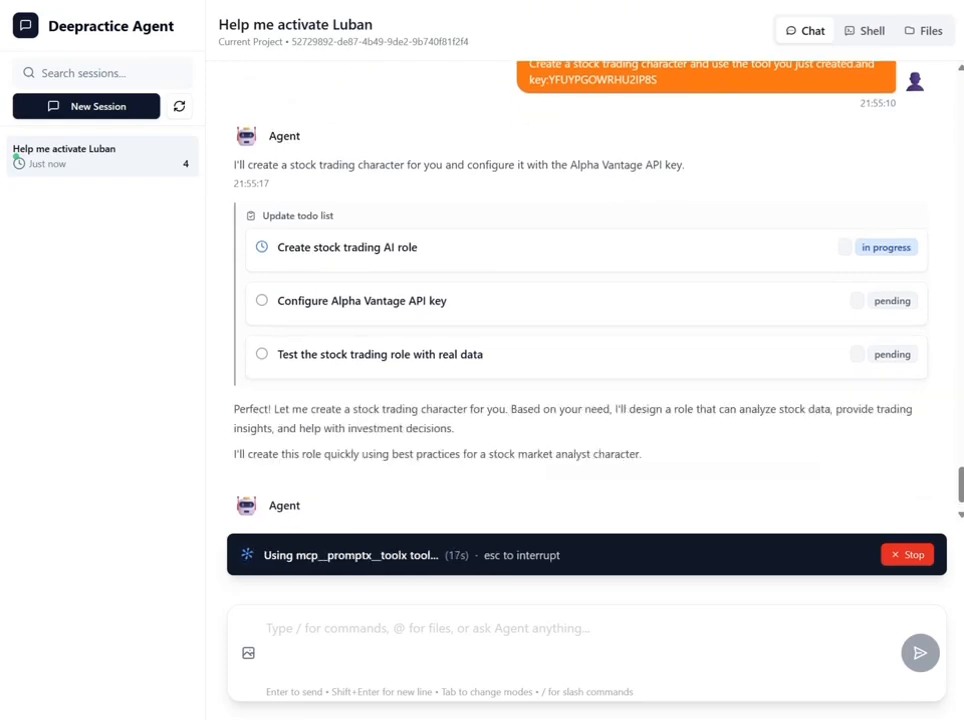
{"action": "scroll", "scroll_direction": "down", "scroll_amount": 3}
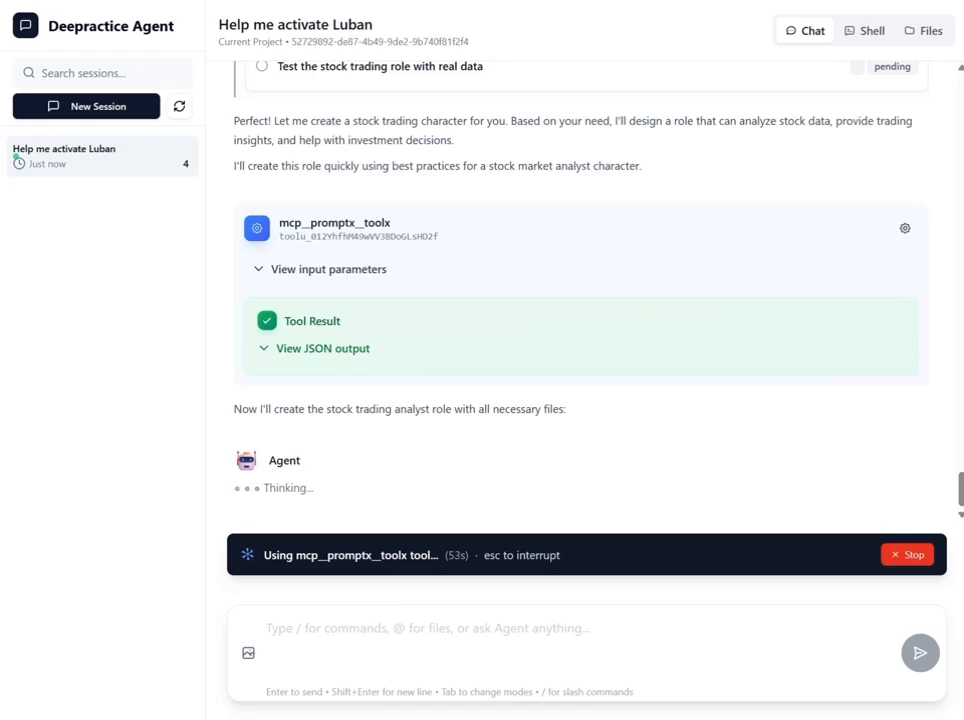
{"action": "scroll", "scroll_direction": "down", "scroll_amount": 3}
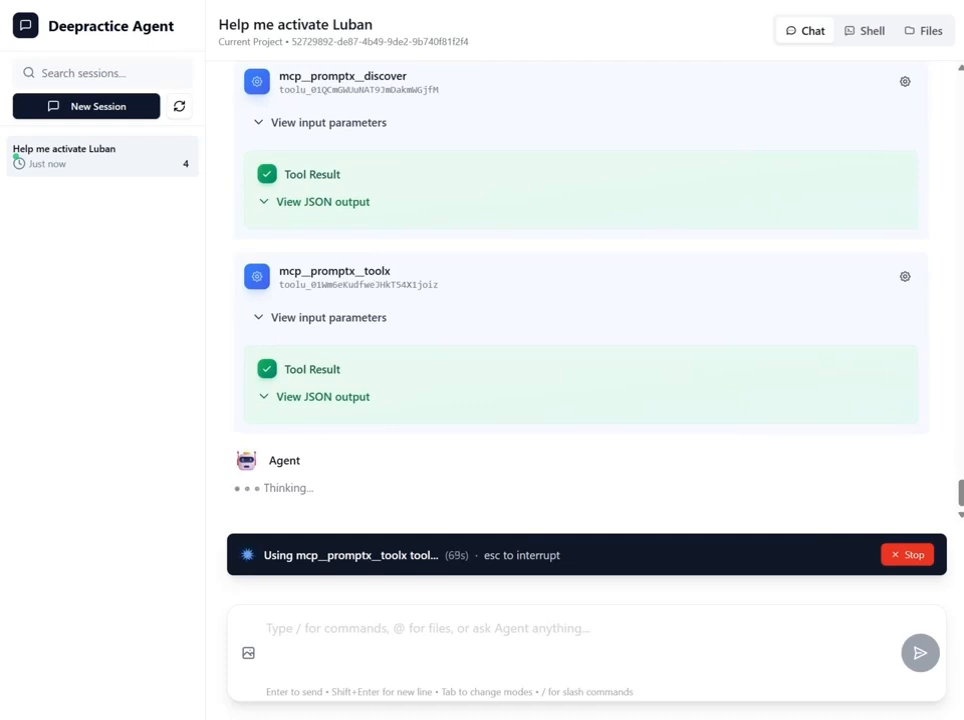
{"action": "scroll", "scroll_direction": "down", "scroll_amount": 3}
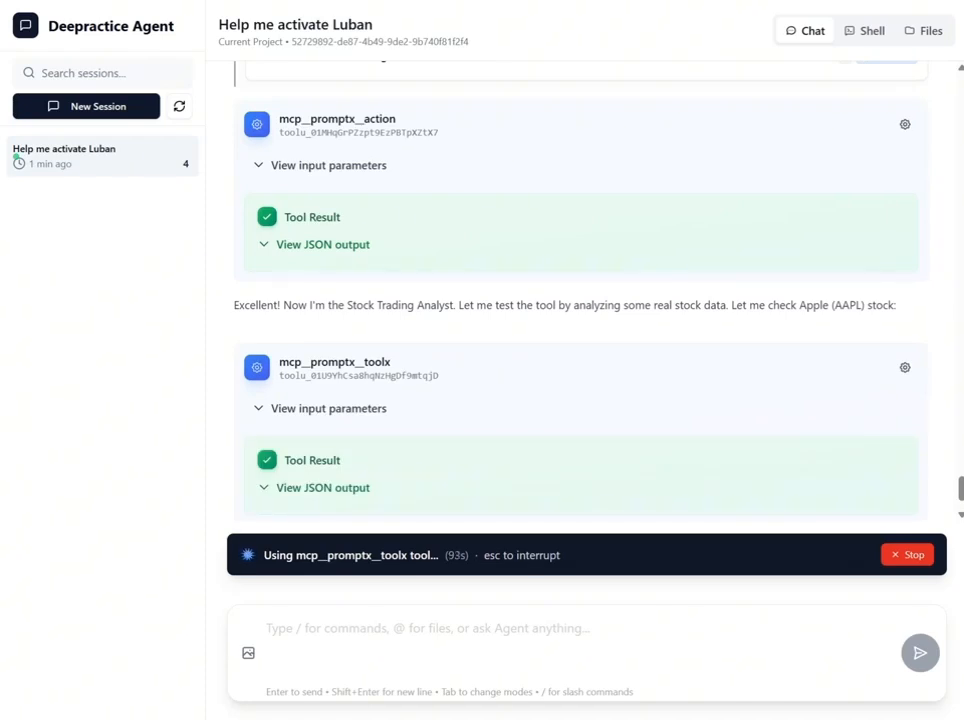
Scroll through the Tesla (TSLA) analysis to the role's Success confirmation.
{"action": "scroll", "scroll_direction": "down", "scroll_amount": 3}
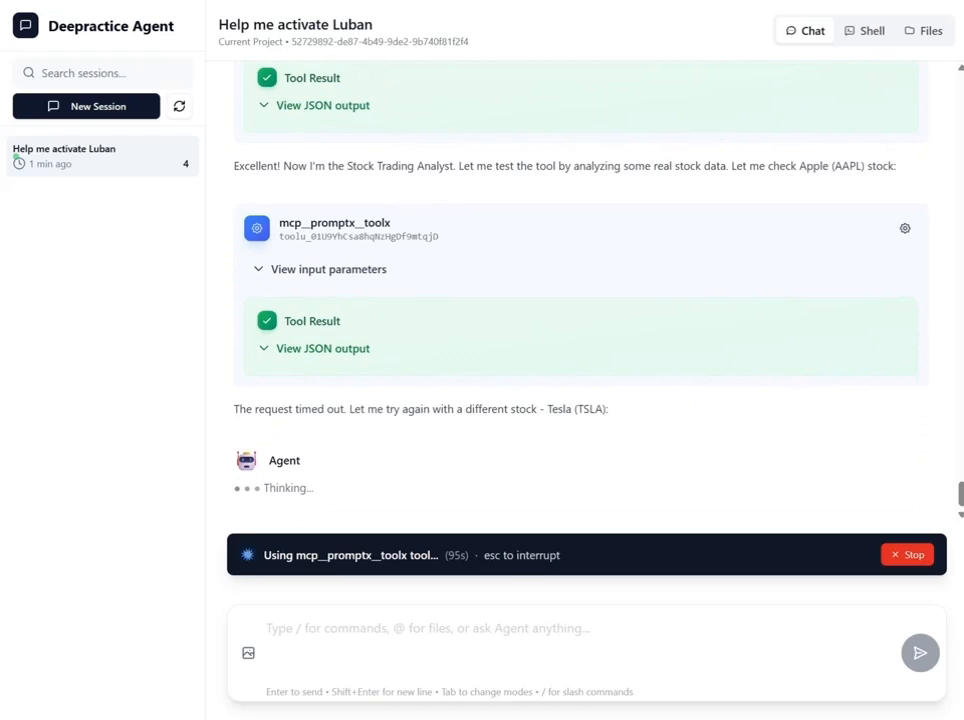
{"action": "scroll", "scroll_direction": "down", "scroll_amount": 3}
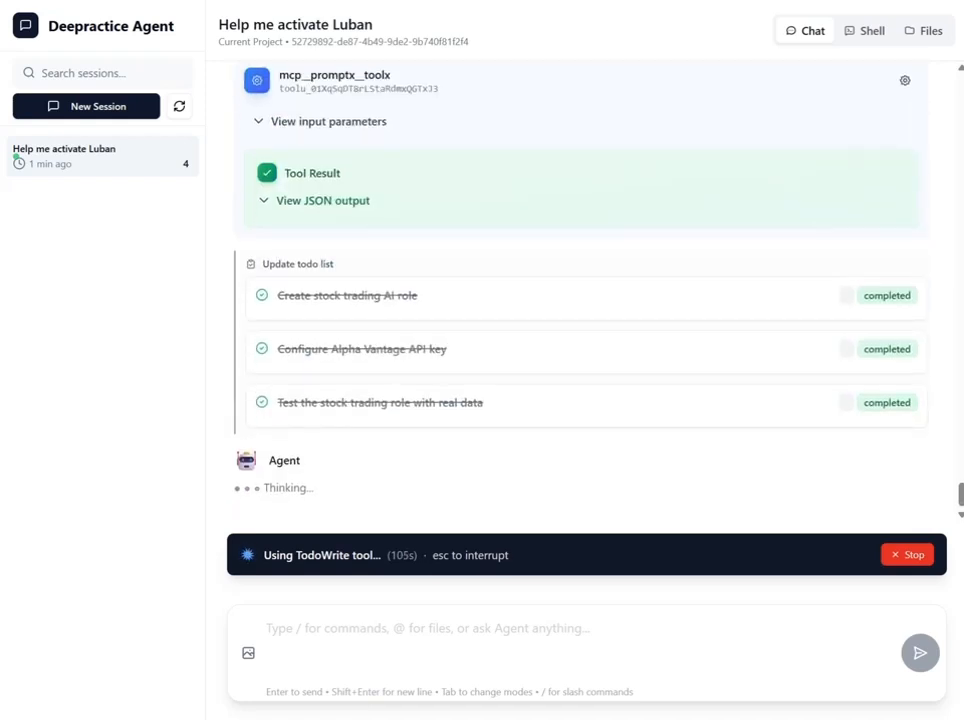
{"action": "scroll", "scroll_direction": "down", "scroll_amount": 3}
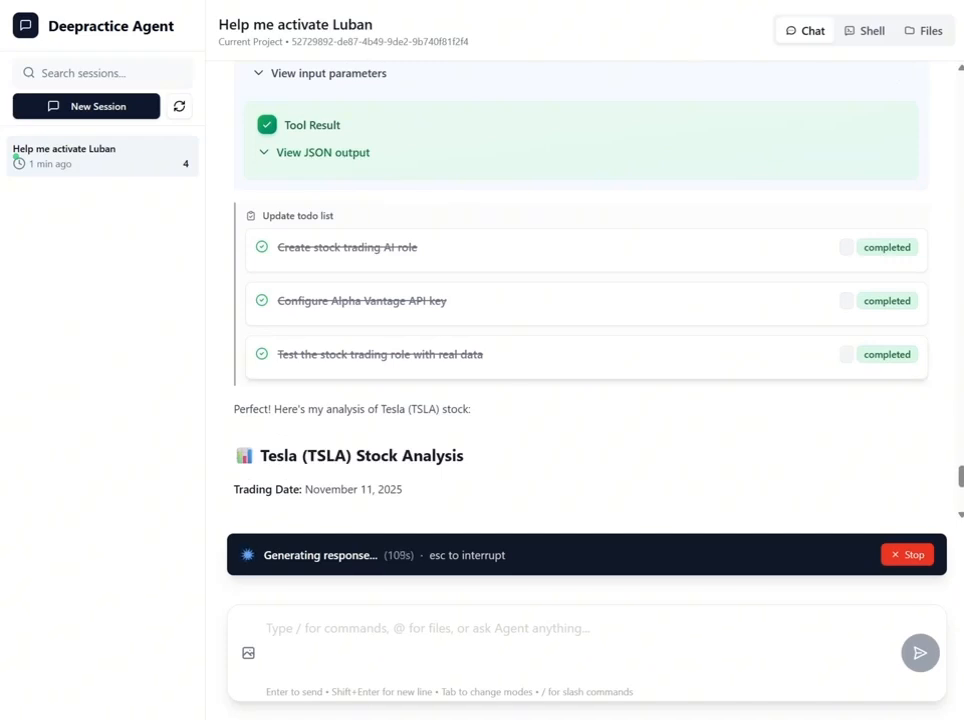
{"action": "scroll", "scroll_direction": "down", "scroll_amount": 3}
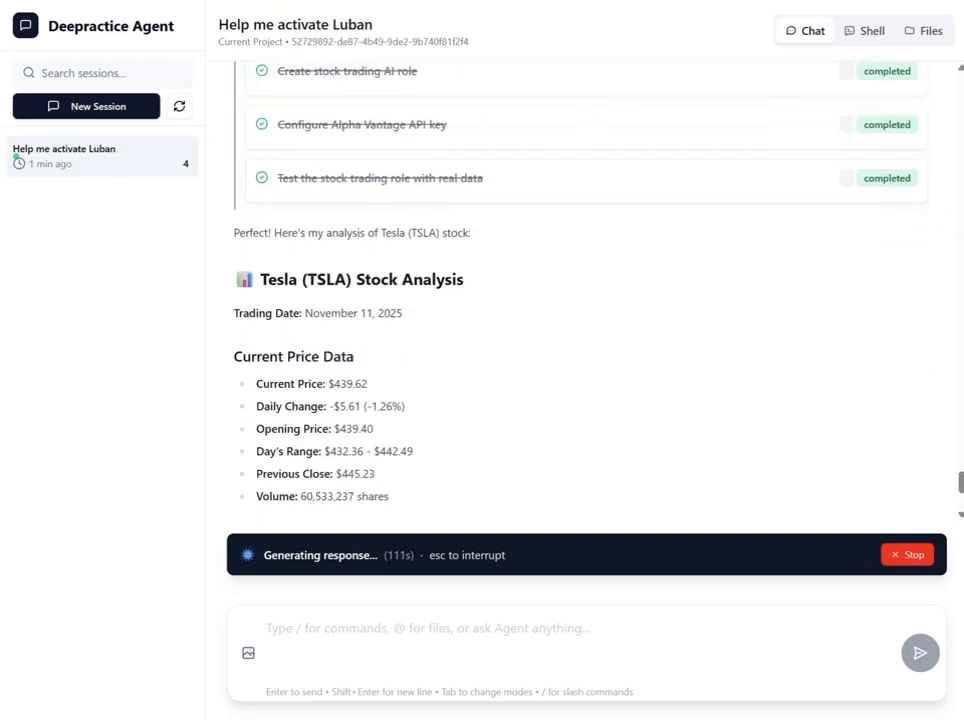
{"action": "scroll", "scroll_direction": "down", "scroll_amount": 3}
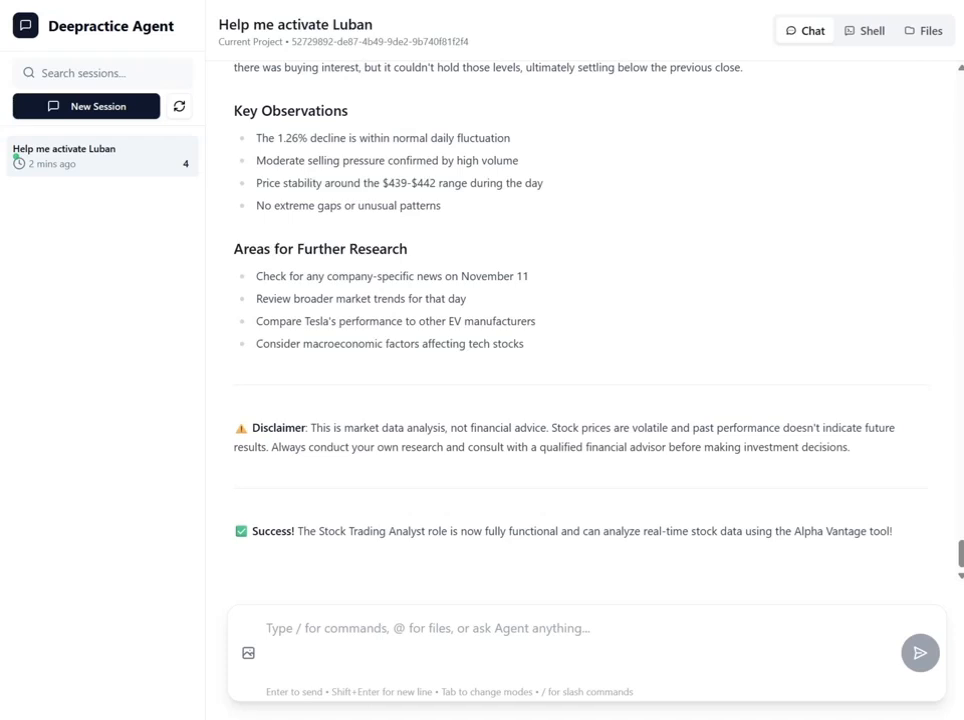
Ask for the ten most promising US stocks and review the overview and market summary.
{"action": "type", "text": "I want the ten currently most promising US stocks."}
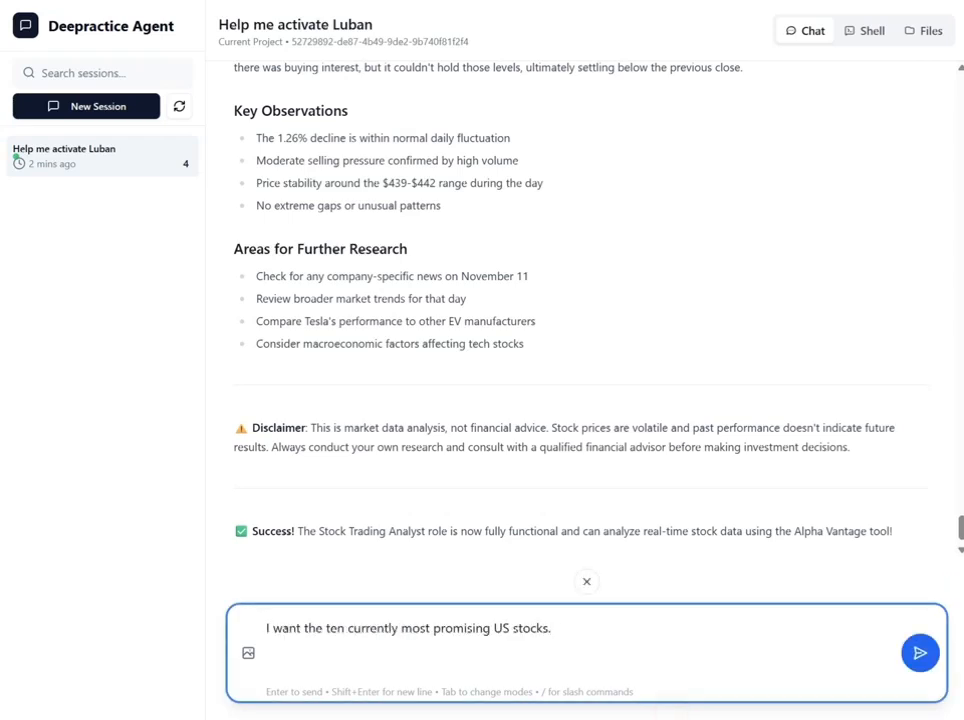
{"action": "left_click", "coordinate": [918, 652]}
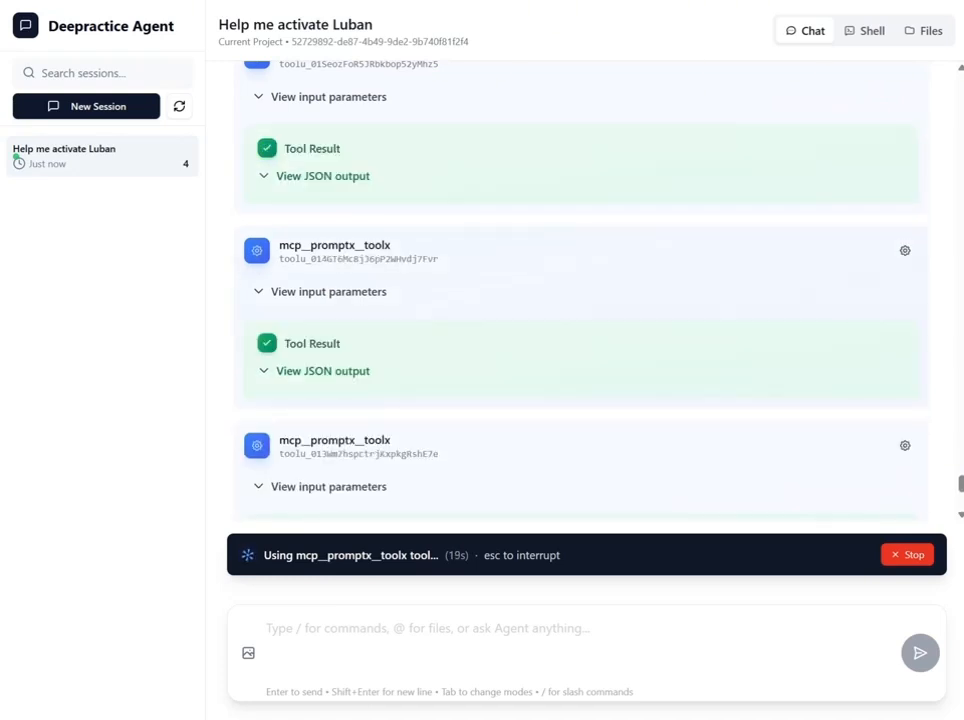
{"action": "scroll", "scroll_direction": "down", "scroll_amount": 3}
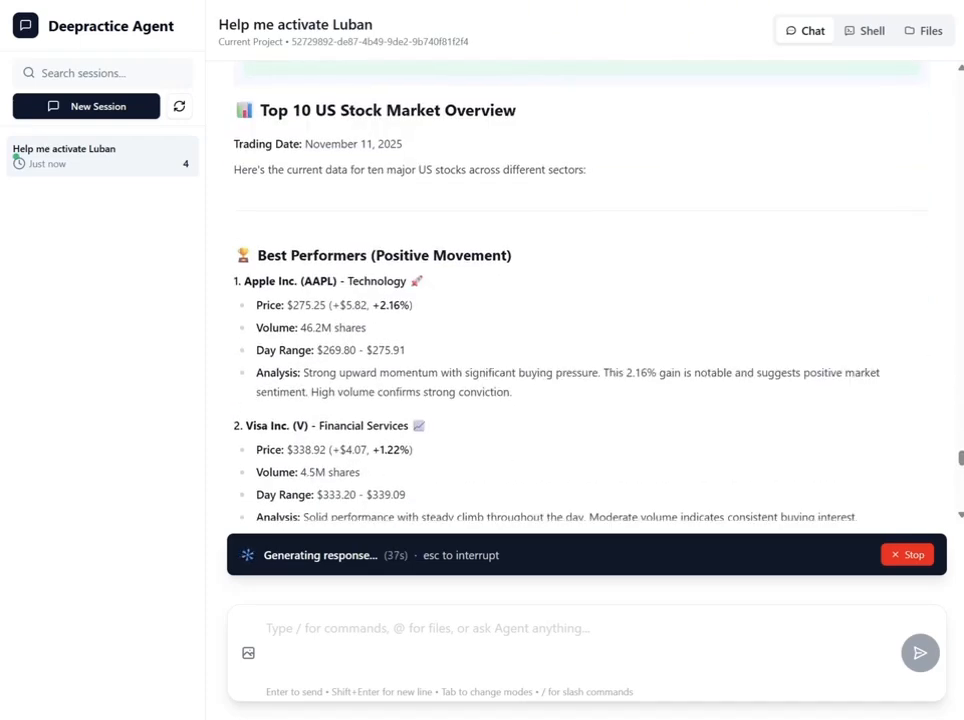
{"action": "scroll", "scroll_direction": "down", "scroll_amount": 3}
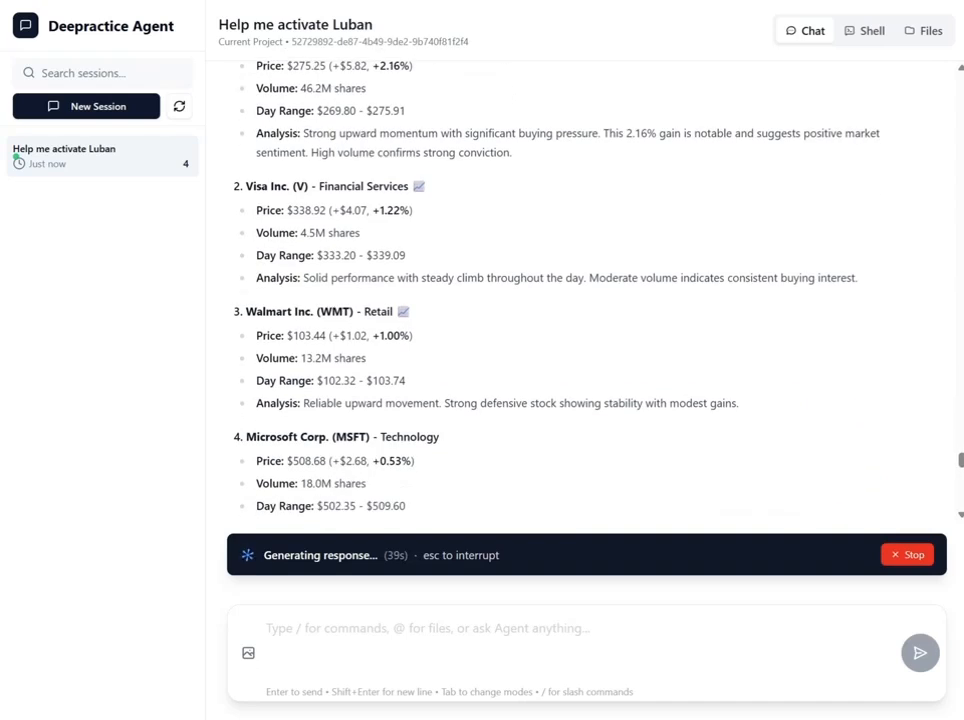
{"action": "scroll", "scroll_direction": "down", "scroll_amount": 3}
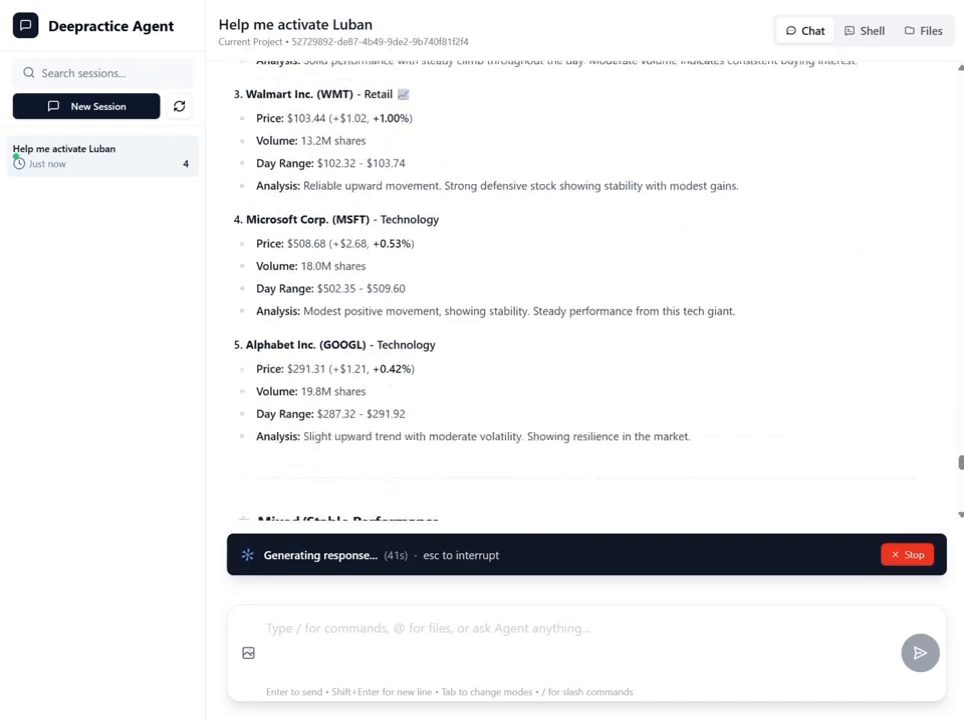
{"action": "scroll", "scroll_direction": "down", "scroll_amount": 3}
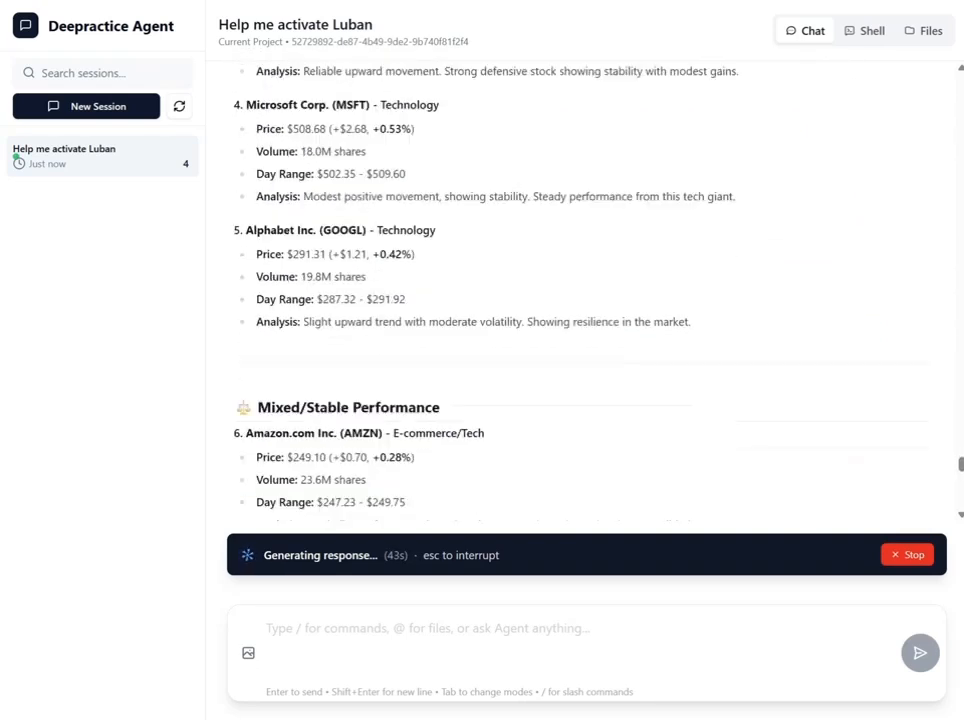
{"action": "scroll", "scroll_direction": "down", "scroll_amount": 3}
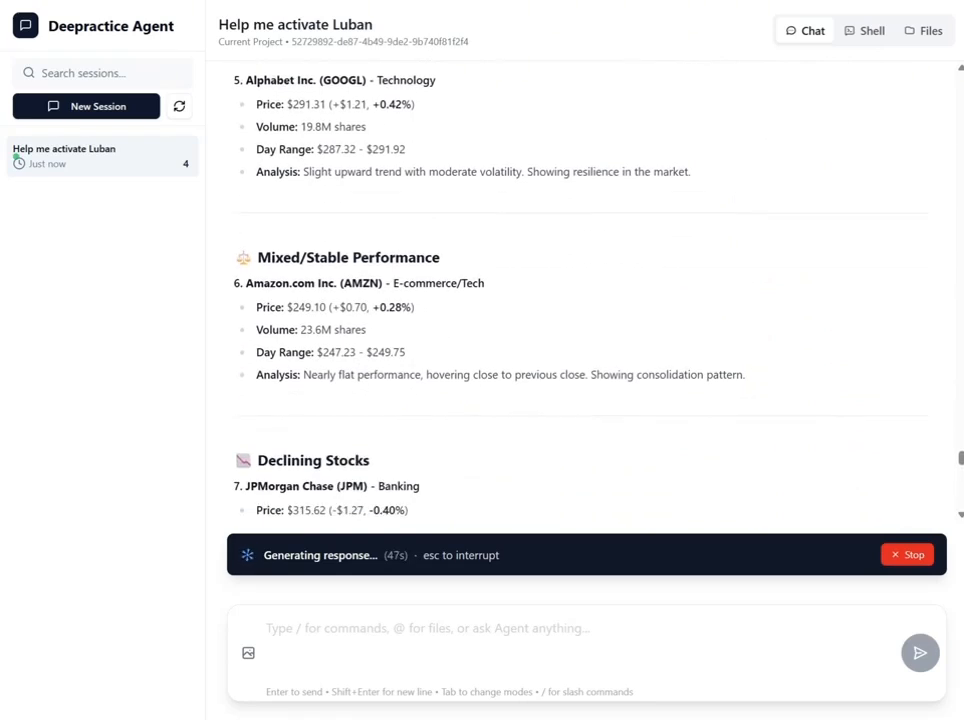
{"action": "scroll", "scroll_direction": "down", "scroll_amount": 3}
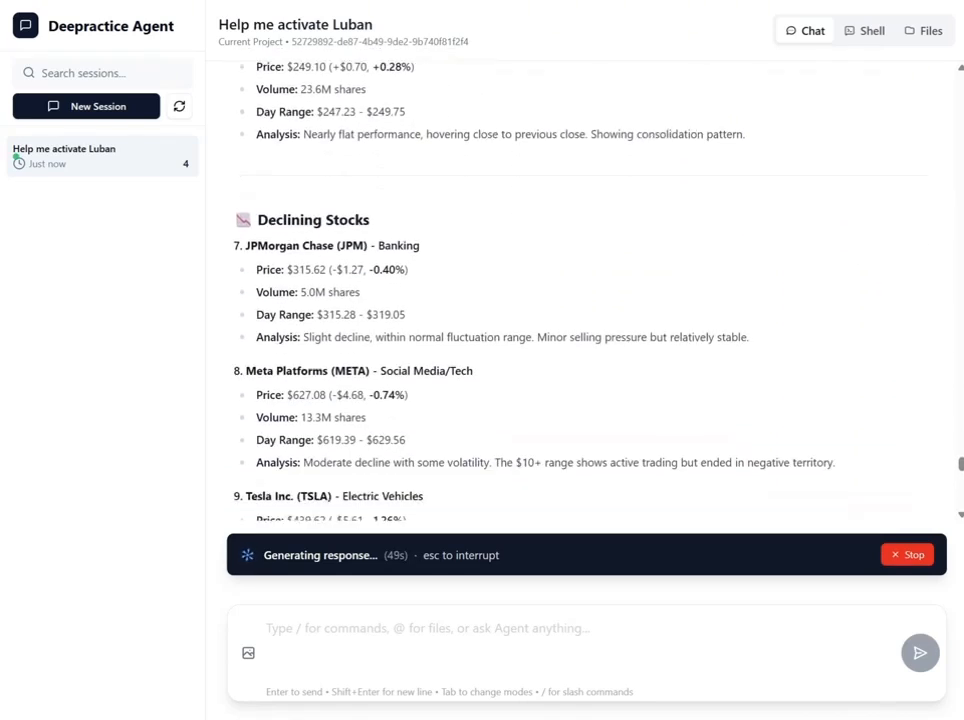
{"action": "scroll", "scroll_direction": "down", "scroll_amount": 3}
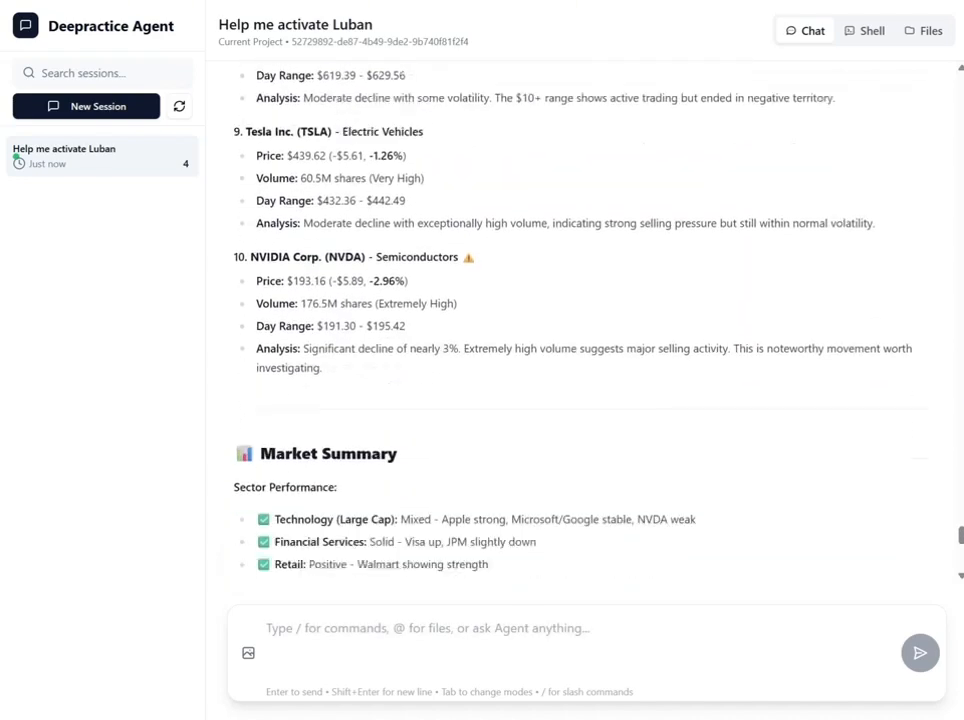
{"action": "scroll", "scroll_direction": "down", "scroll_amount": 3}
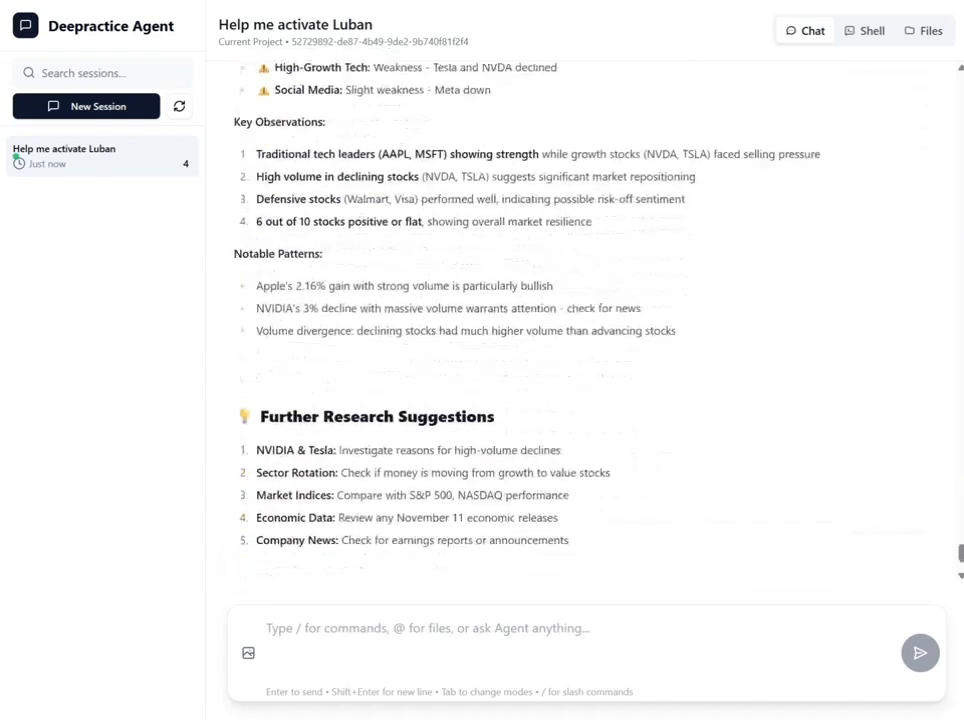
Send a message saying you hold Tesla and Amazon and want them monitored.
{"action": "scroll", "scroll_direction": "down", "scroll_amount": 3}
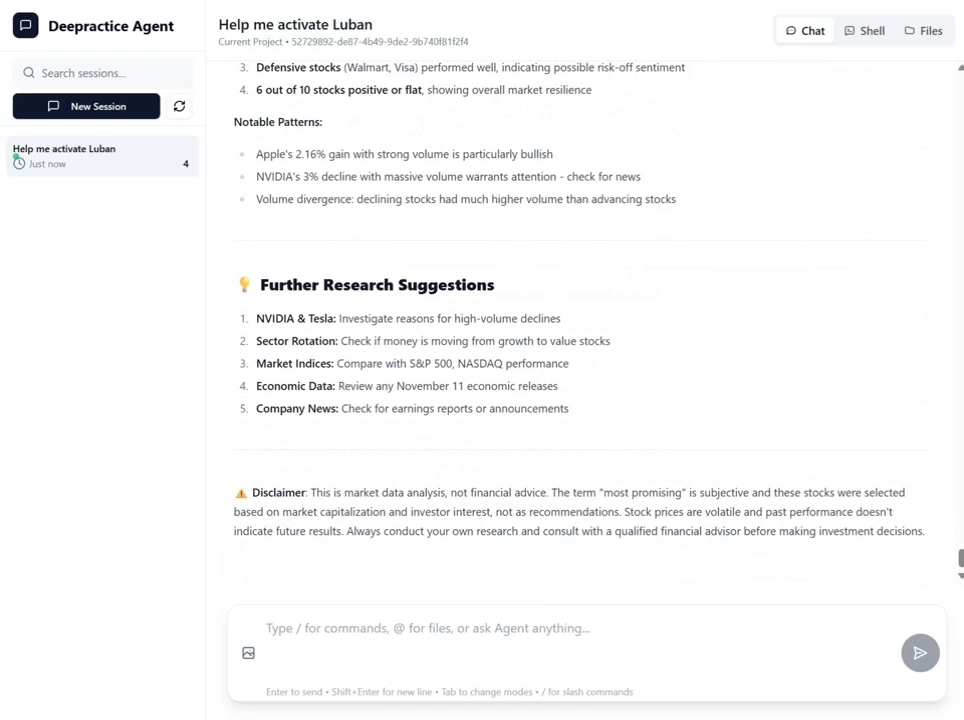
{"action": "type", "text": "I currently hold Tesla and Amazon stocks. Please help me keep an eye on these two stocks, as I hope to make a profit."}
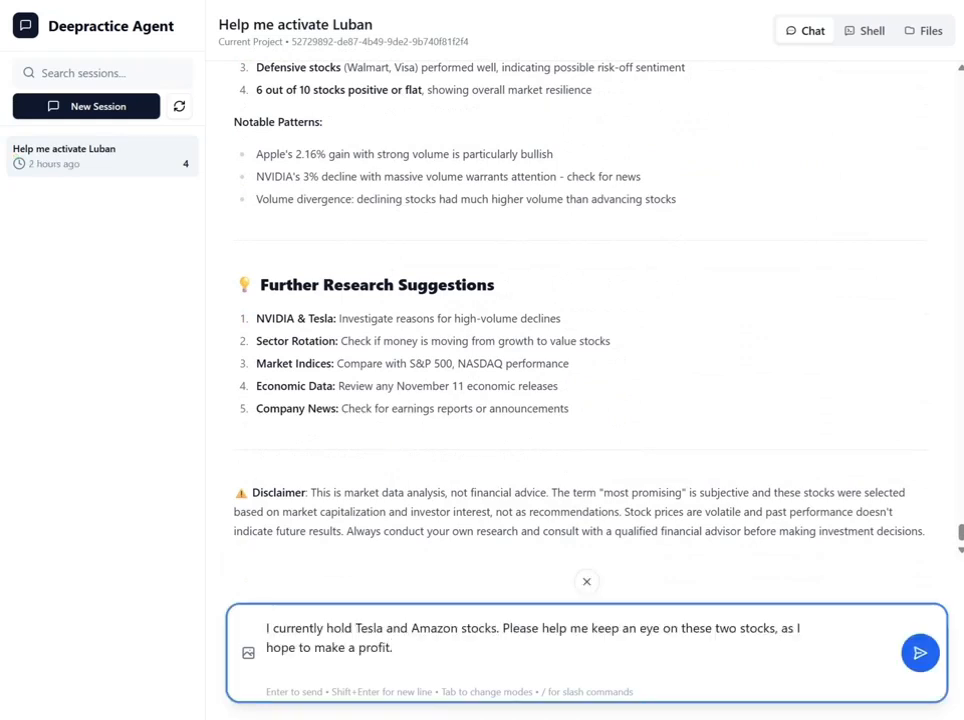
{"action": "left_click", "coordinate": [919, 652]}
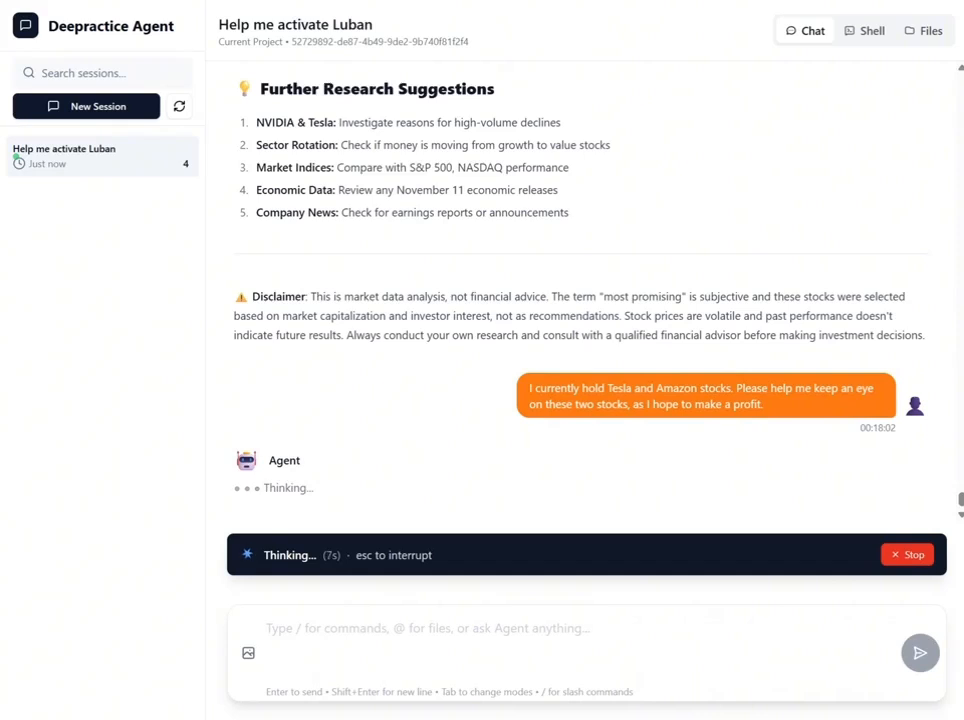
Scroll through the Tesla/Amazon comparison, watch plan and profit-taking notes to the disclaimer.
{"action": "scroll", "scroll_direction": "down", "scroll_amount": 3}
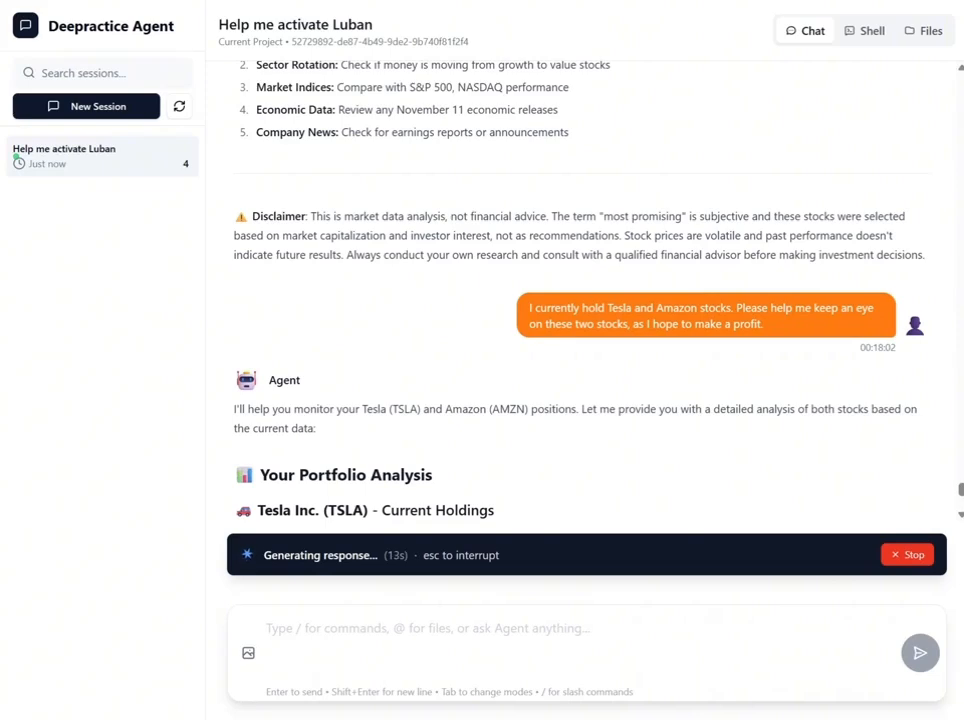
{"action": "scroll", "scroll_direction": "down", "scroll_amount": 3}
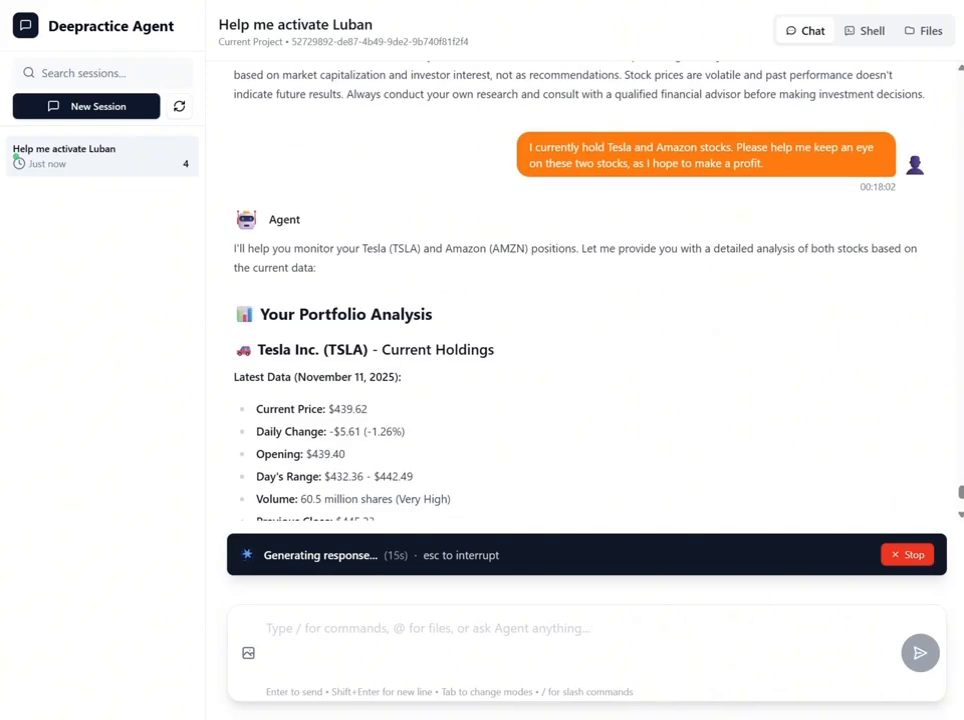
{"action": "scroll", "scroll_direction": "down", "scroll_amount": 3}
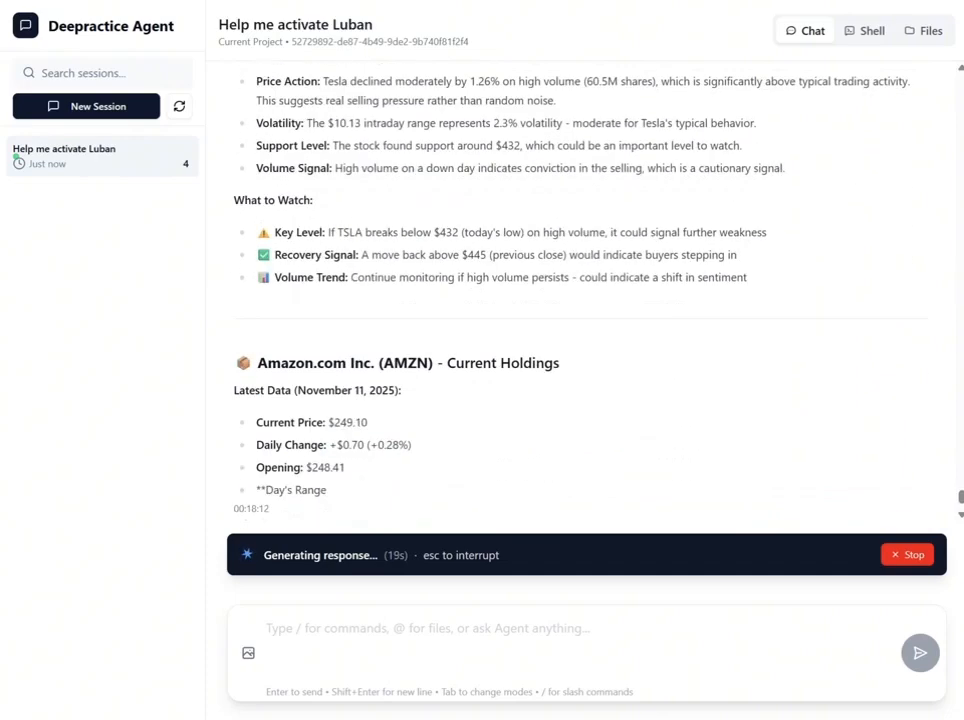
{"action": "scroll", "scroll_direction": "down", "scroll_amount": 3}
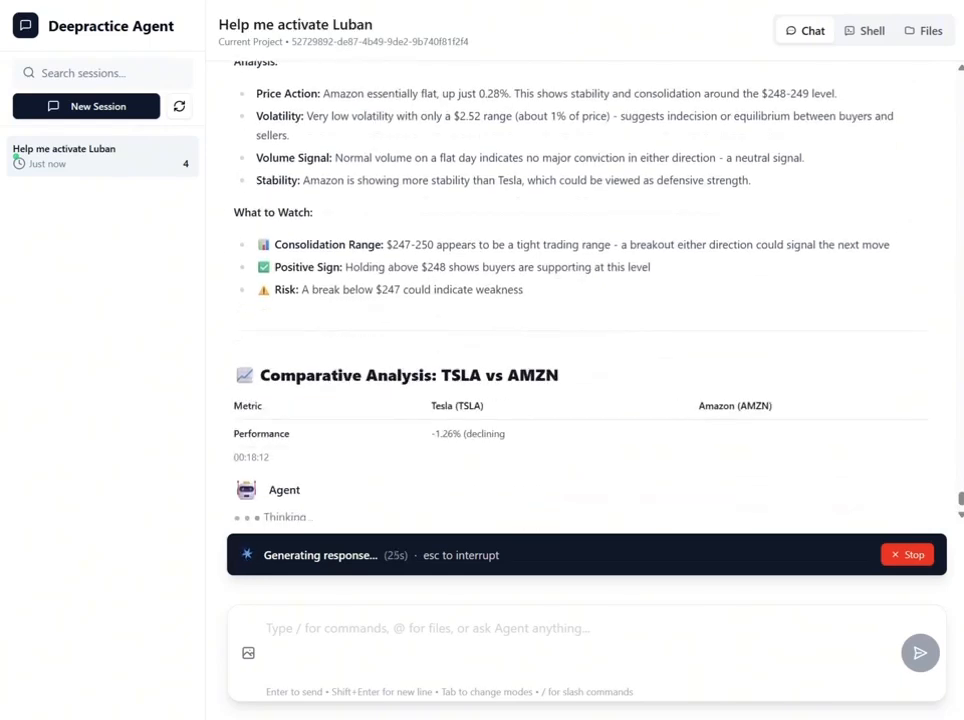
{"action": "scroll", "scroll_direction": "down", "scroll_amount": 3}
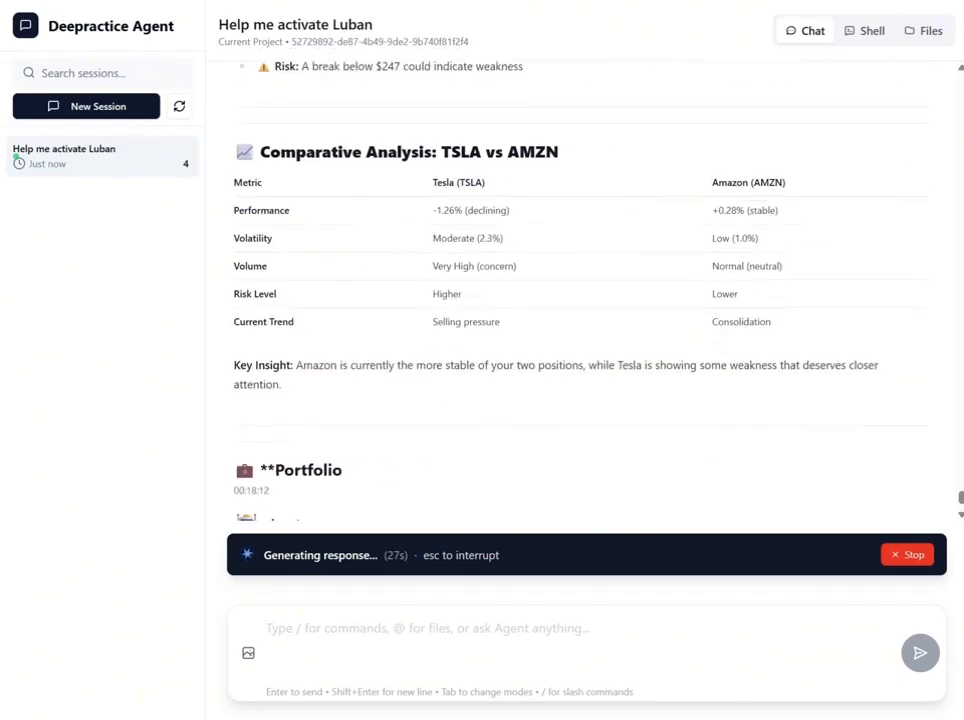
{"action": "scroll", "scroll_direction": "down", "scroll_amount": 3}
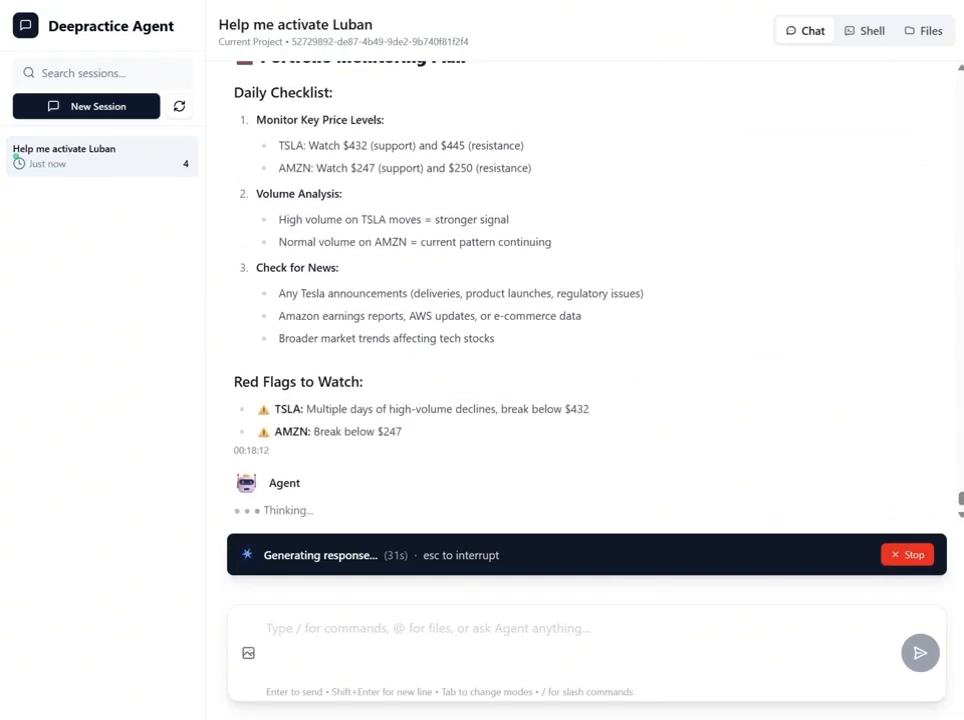
{"action": "scroll", "scroll_direction": "down", "scroll_amount": 3}
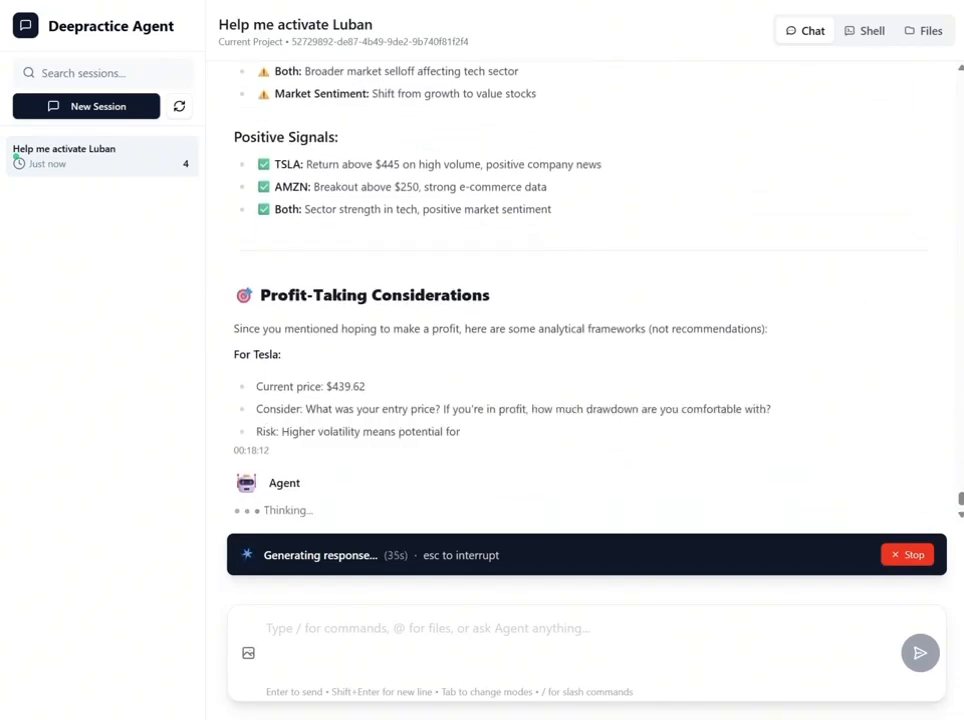
{"action": "scroll", "scroll_direction": "down", "scroll_amount": 3}
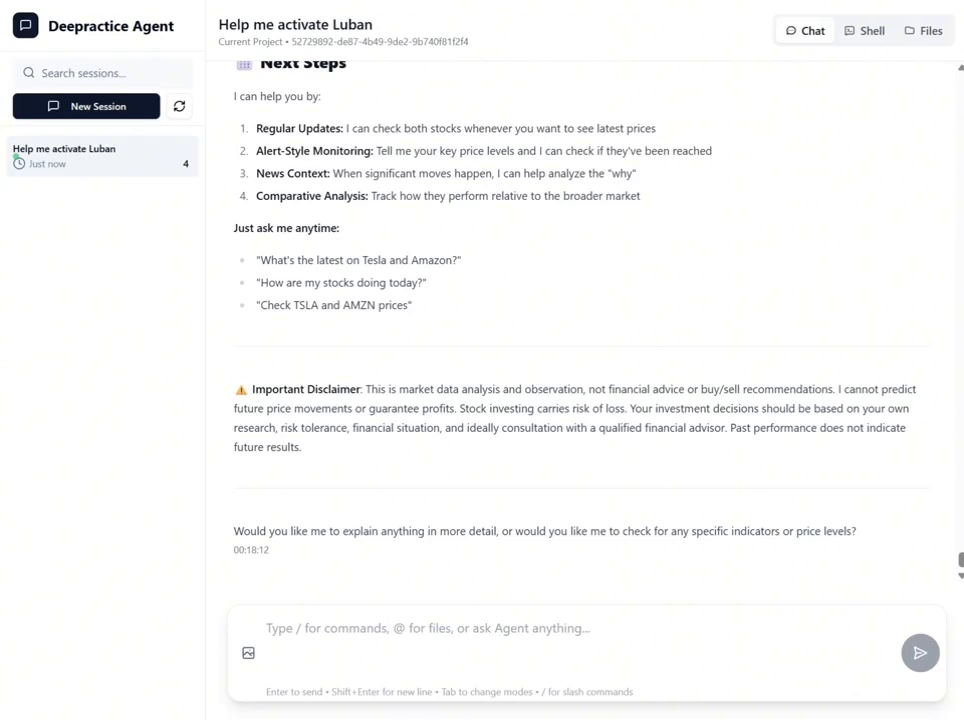
{"action": "type", "text": "Can you help me remember the stocks I looked at today?"}
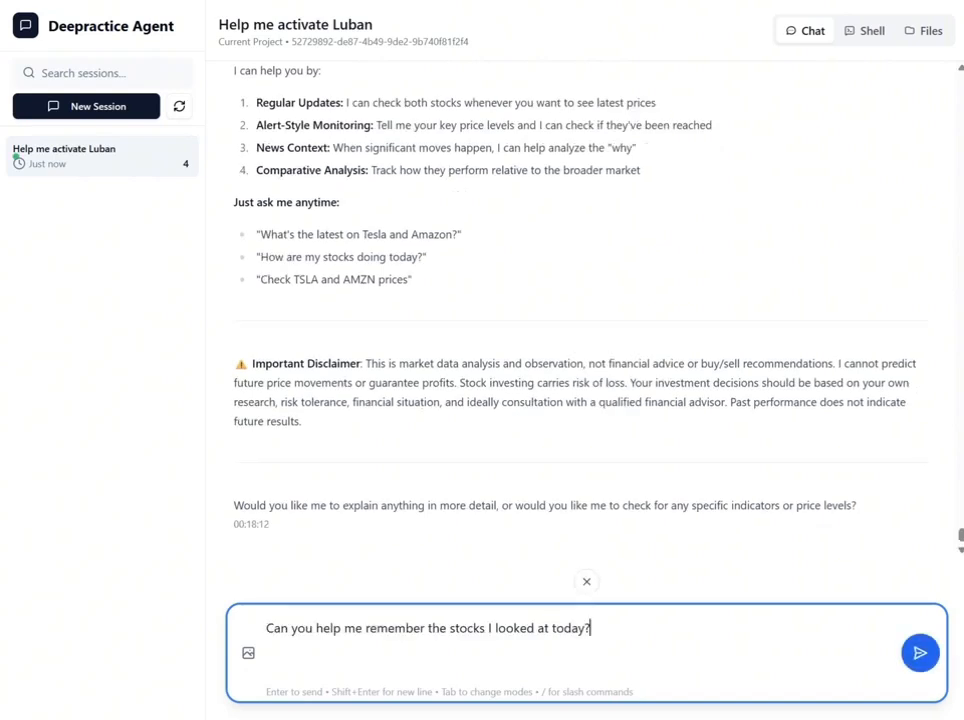
{"action": "left_click", "coordinate": [919, 652]}
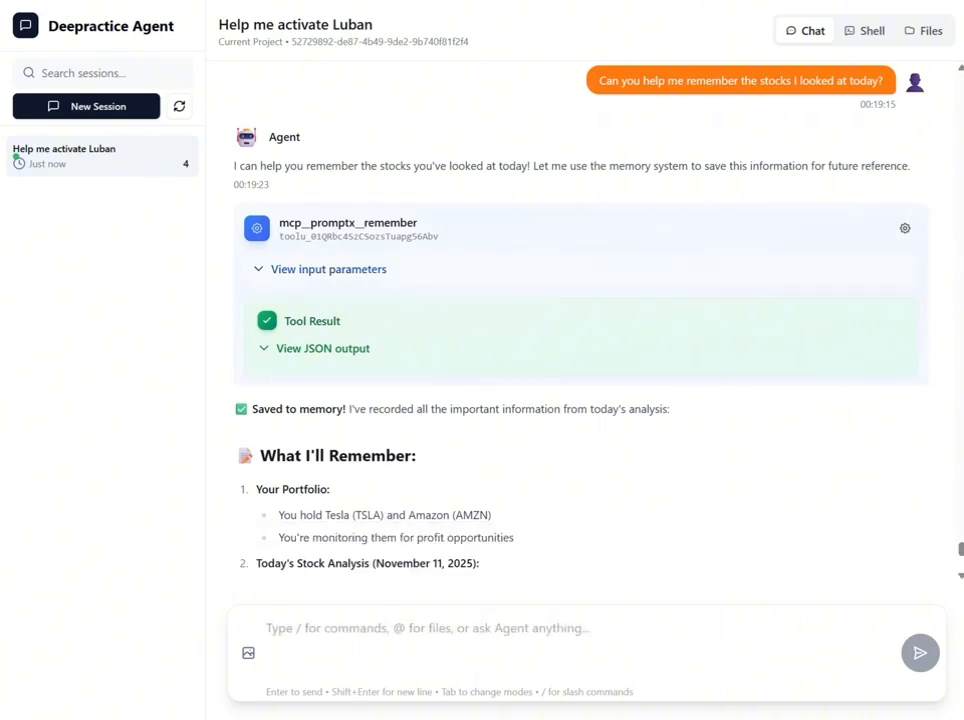
{"action": "scroll", "scroll_direction": "down", "scroll_amount": 3}
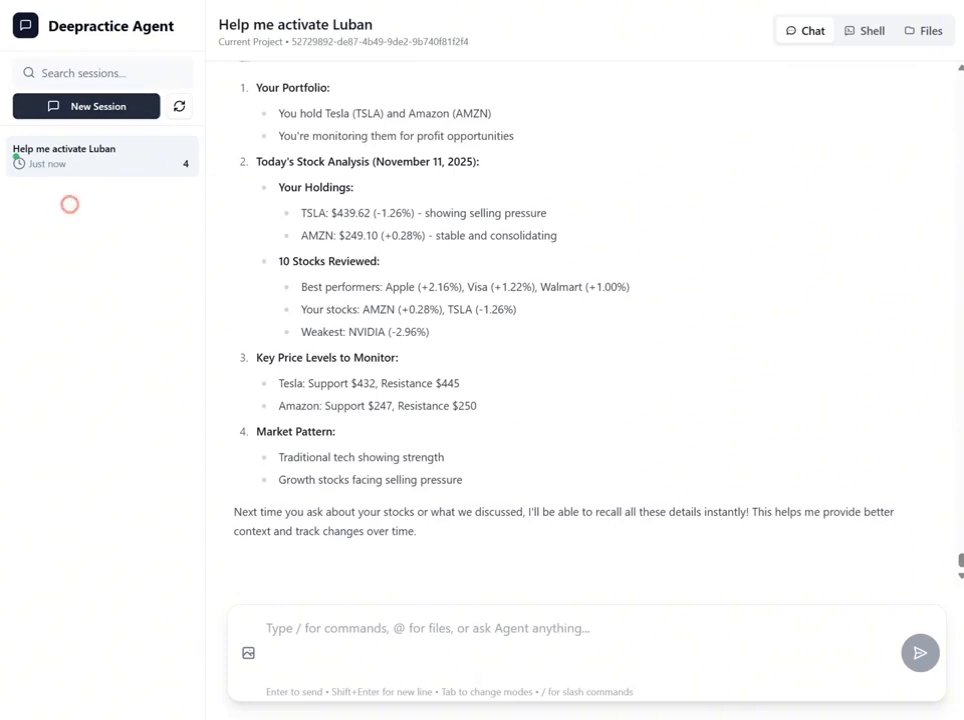
In a new session, ask to activate the stock analyst, recall holdings, and analyze today's market.
{"action": "left_click", "coordinate": [86, 106]}
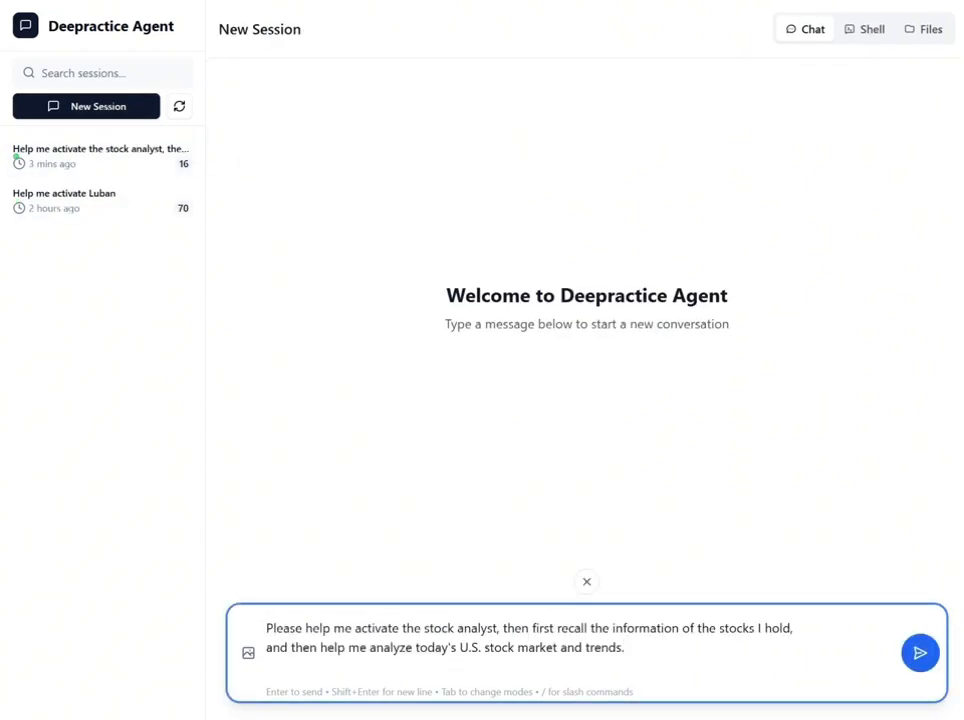
{"action": "left_click", "coordinate": [919, 653]}
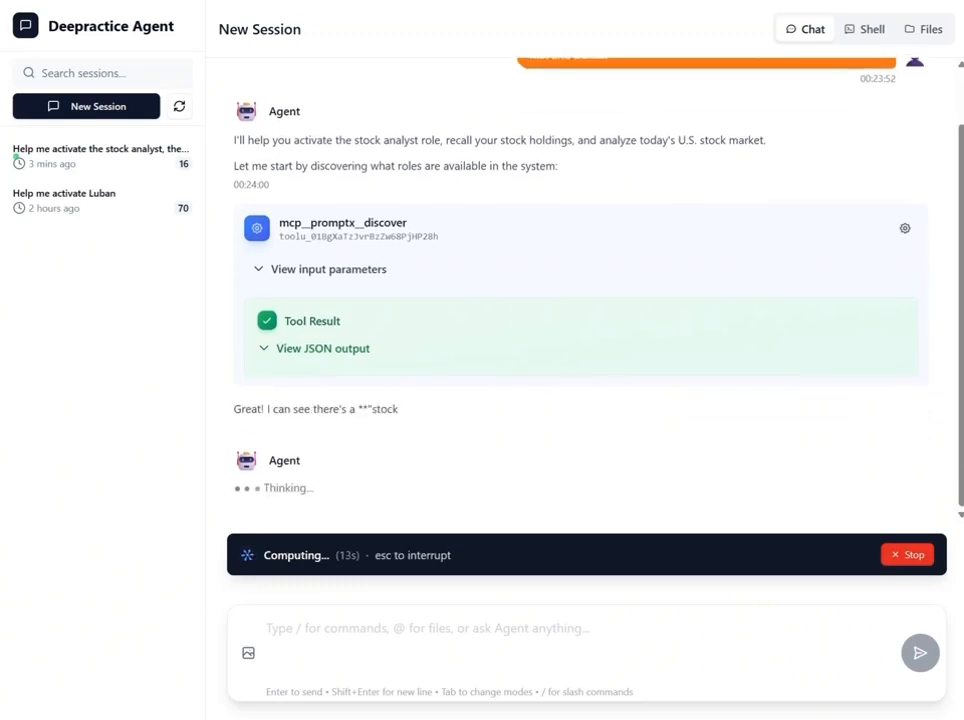
Follow the agent activating the stock trader, recalling holdings and fetching live market data.
{"action": "scroll", "scroll_direction": "down", "scroll_amount": 3}
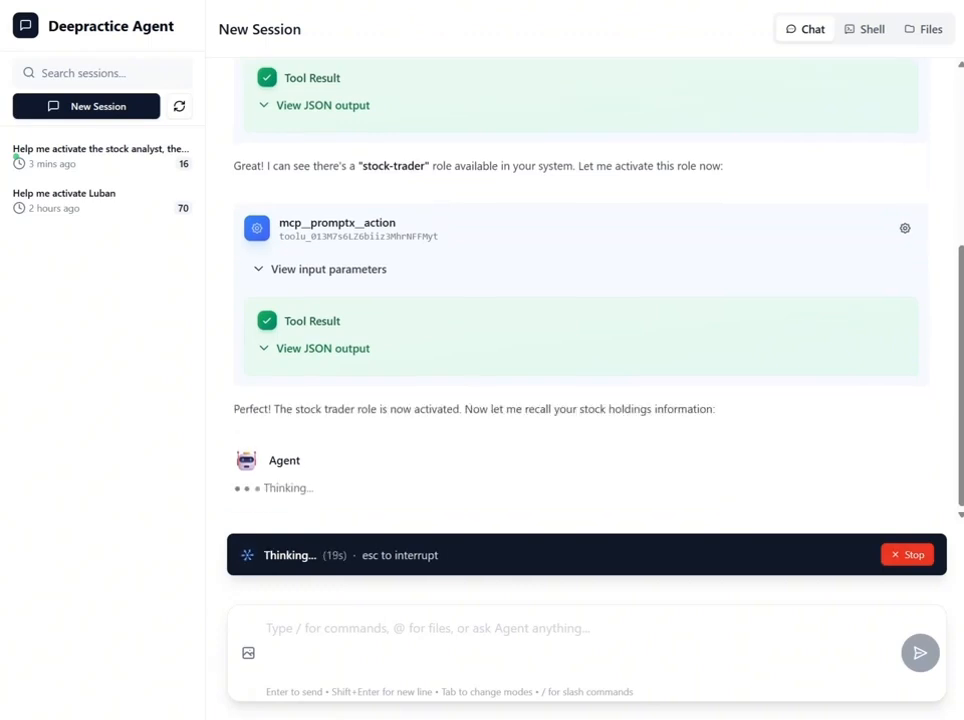
{"action": "scroll", "scroll_direction": "down", "scroll_amount": 3}
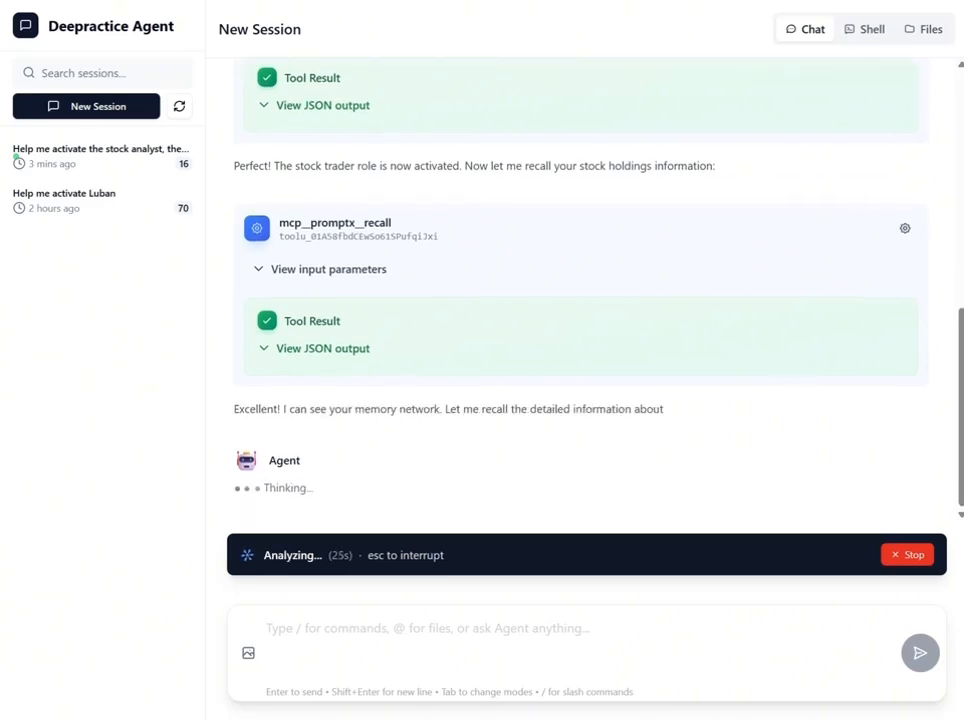
{"action": "scroll", "scroll_direction": "down", "scroll_amount": 3}
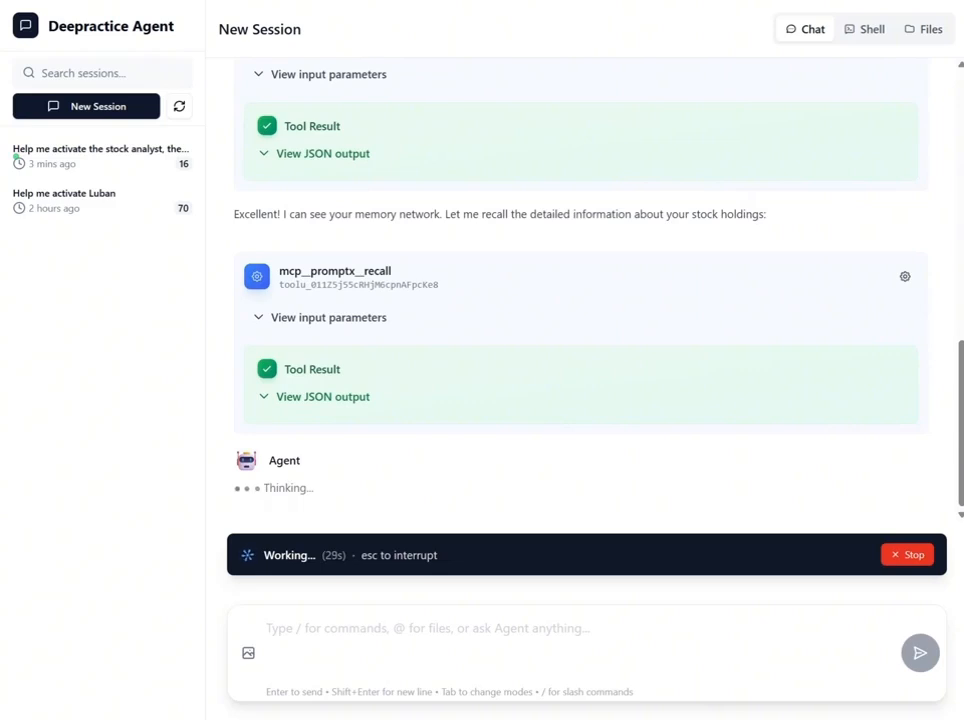
{"action": "scroll", "scroll_direction": "down", "scroll_amount": 3}
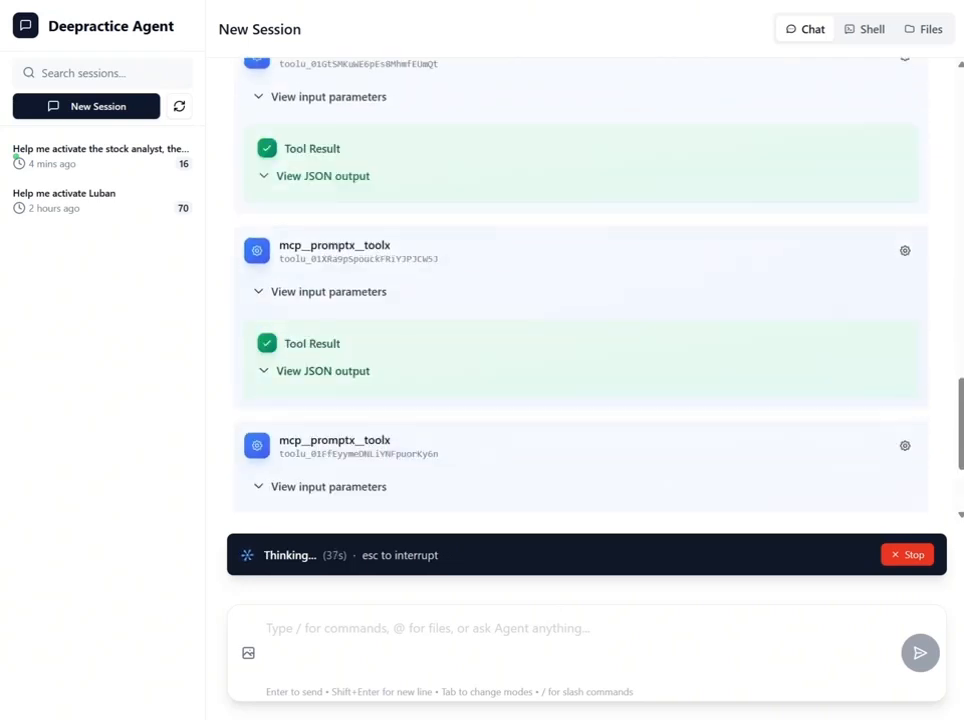
{"action": "scroll", "scroll_direction": "down", "scroll_amount": 3}
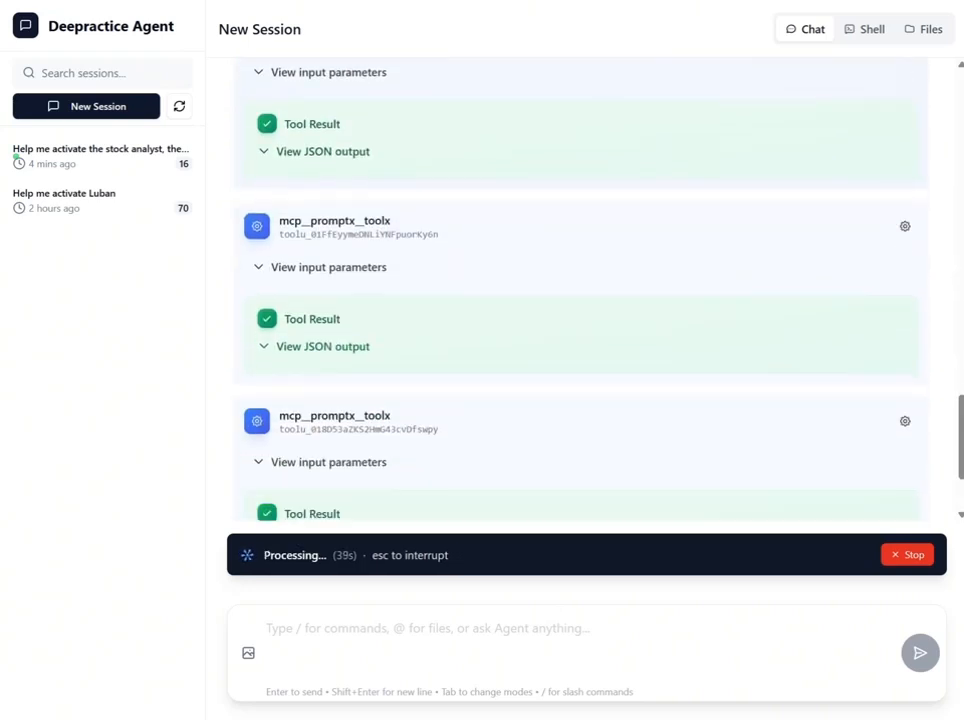
{"action": "scroll", "scroll_direction": "down", "scroll_amount": 3}
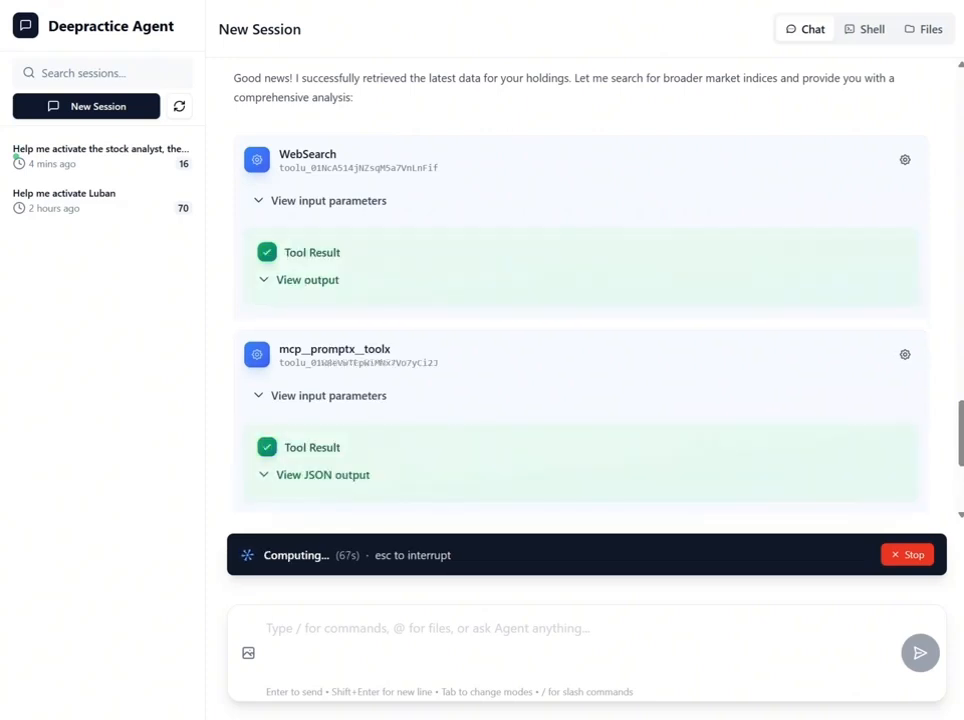
{"action": "scroll", "scroll_direction": "down", "scroll_amount": 3}
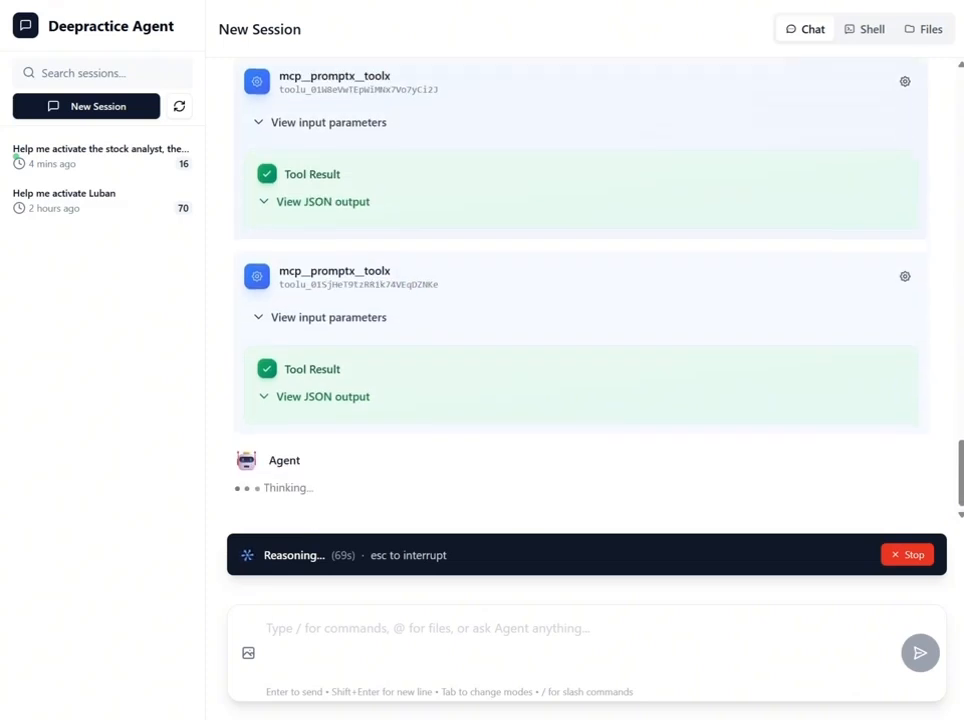
Scroll through the streaming Tesla/Amazon portfolio analysis, market drivers, insights and disclaimer.
{"action": "scroll", "scroll_direction": "down", "scroll_amount": 3}
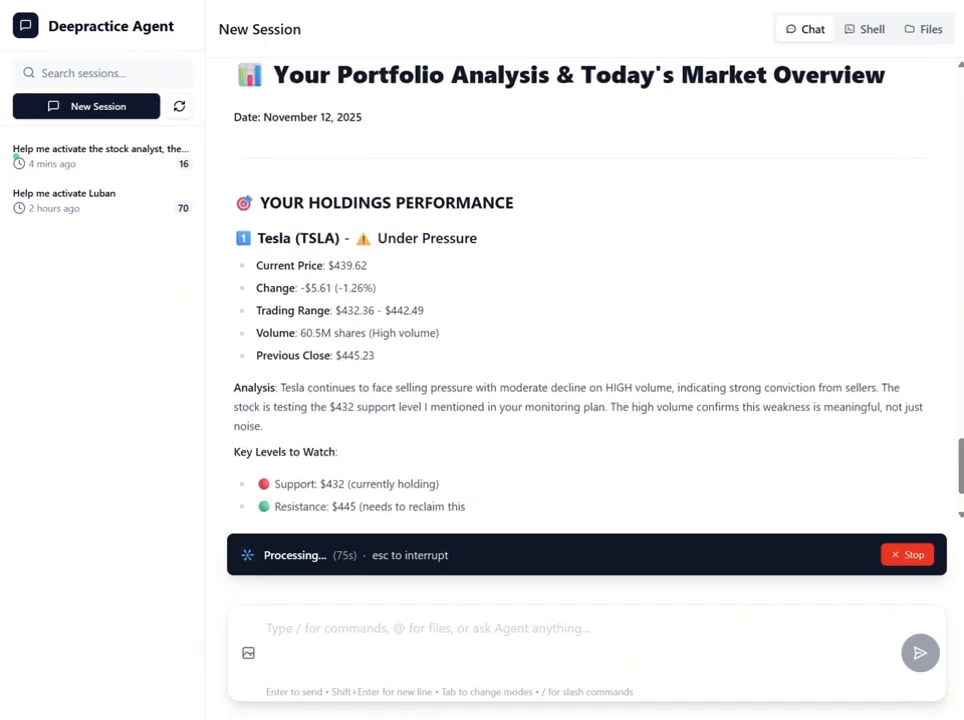
{"action": "scroll", "scroll_direction": "down", "scroll_amount": 3}
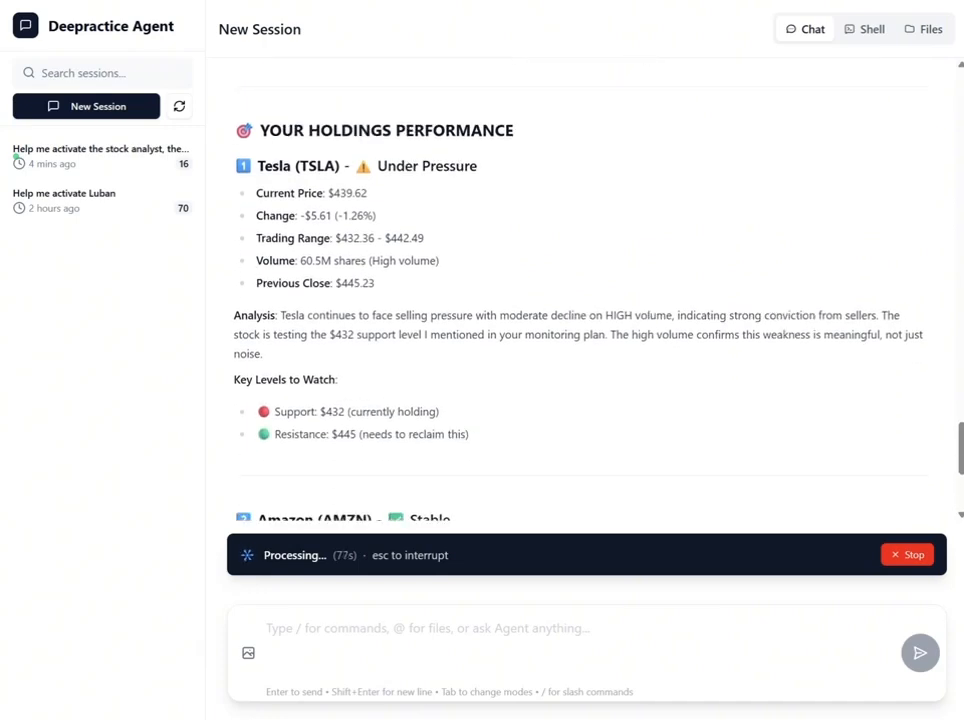
{"action": "scroll", "scroll_direction": "down", "scroll_amount": 3}
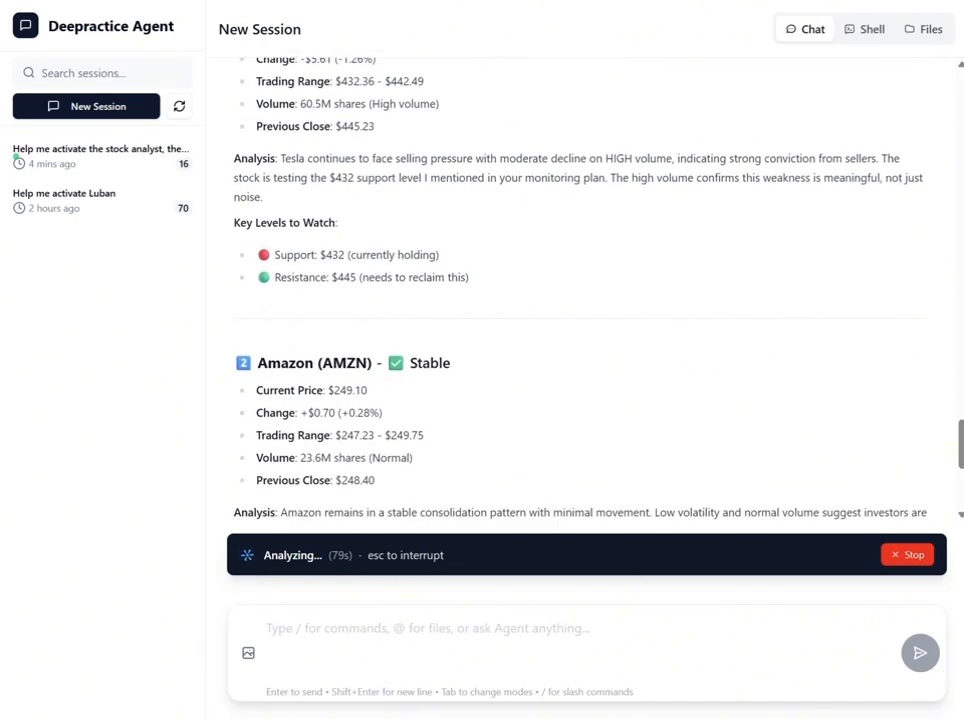
{"action": "scroll", "scroll_direction": "down", "scroll_amount": 3}
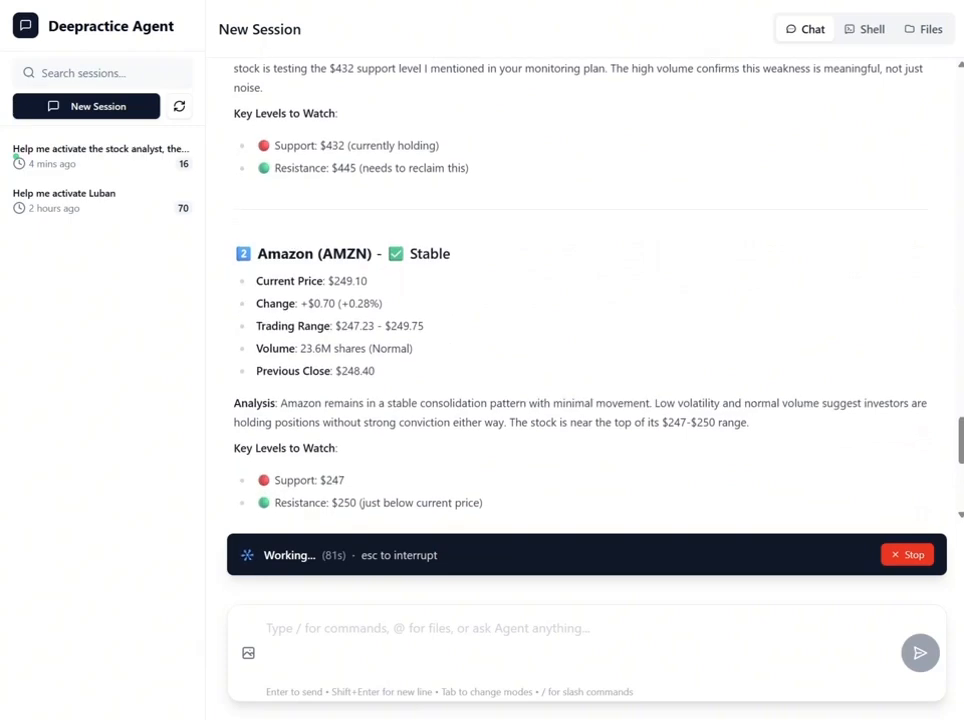
{"action": "scroll", "scroll_direction": "down", "scroll_amount": 3}
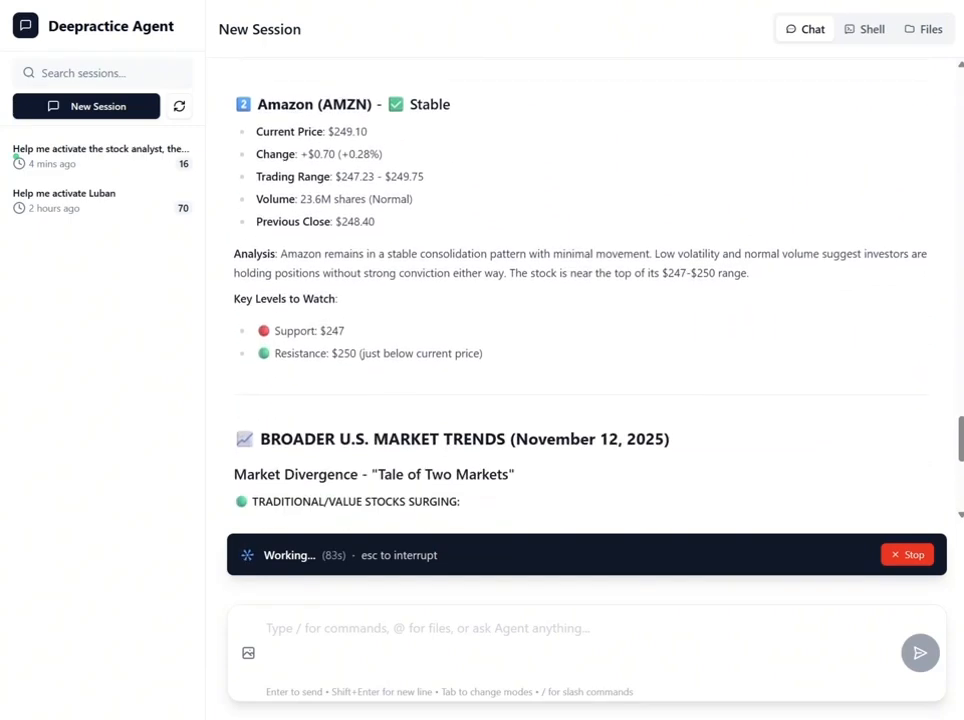
{"action": "scroll", "scroll_direction": "down", "scroll_amount": 3}
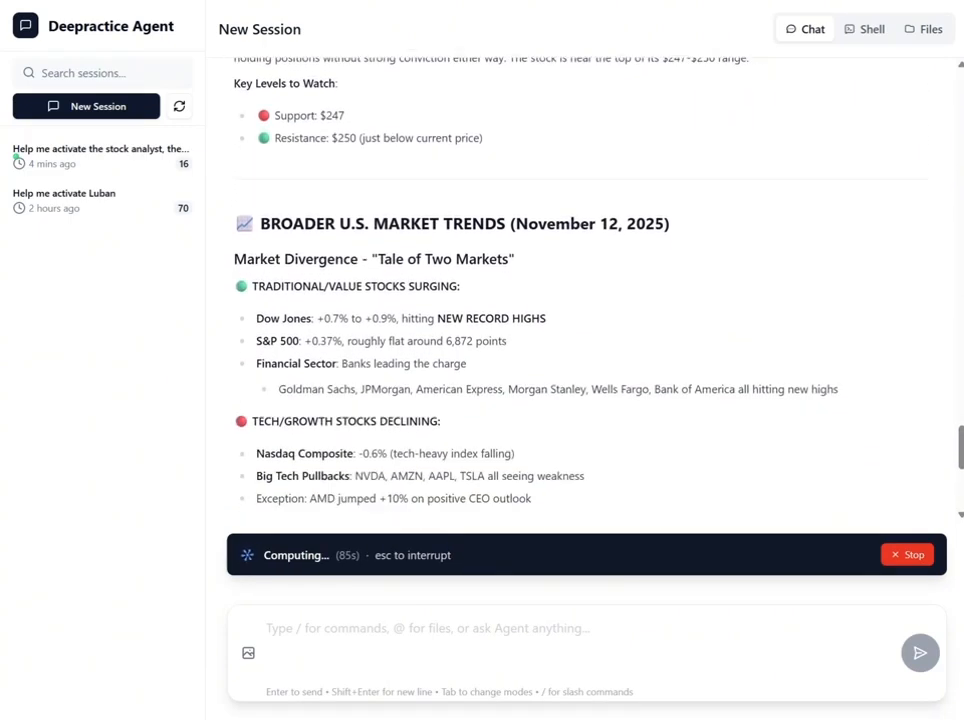
{"action": "scroll", "scroll_direction": "down", "scroll_amount": 3}
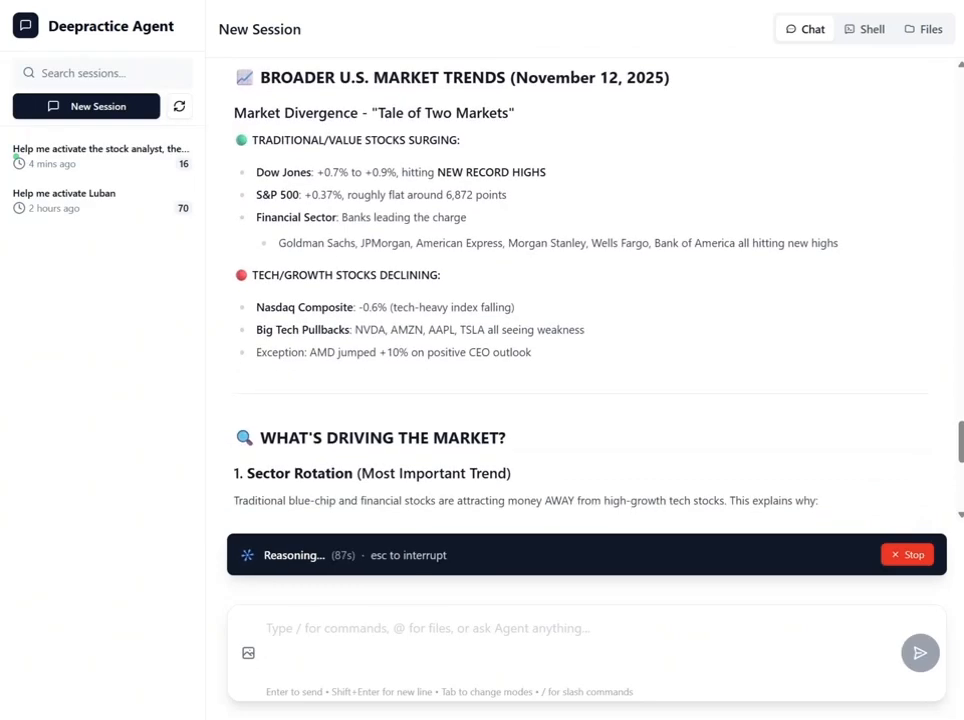
{"action": "scroll", "scroll_direction": "down", "scroll_amount": 3}
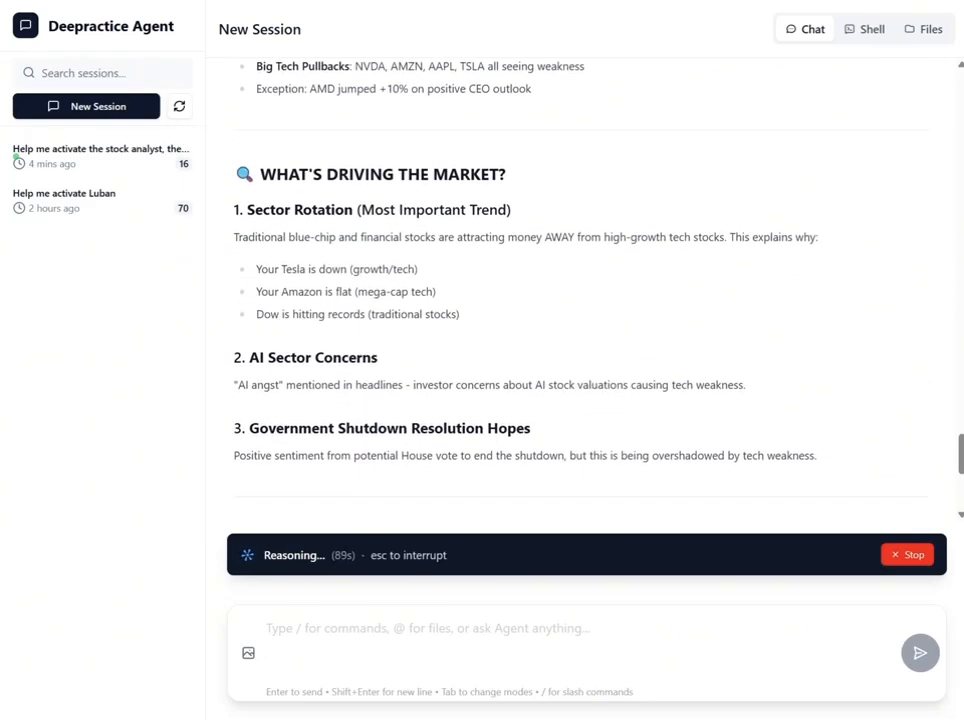
{"action": "scroll", "scroll_direction": "down", "scroll_amount": 3}
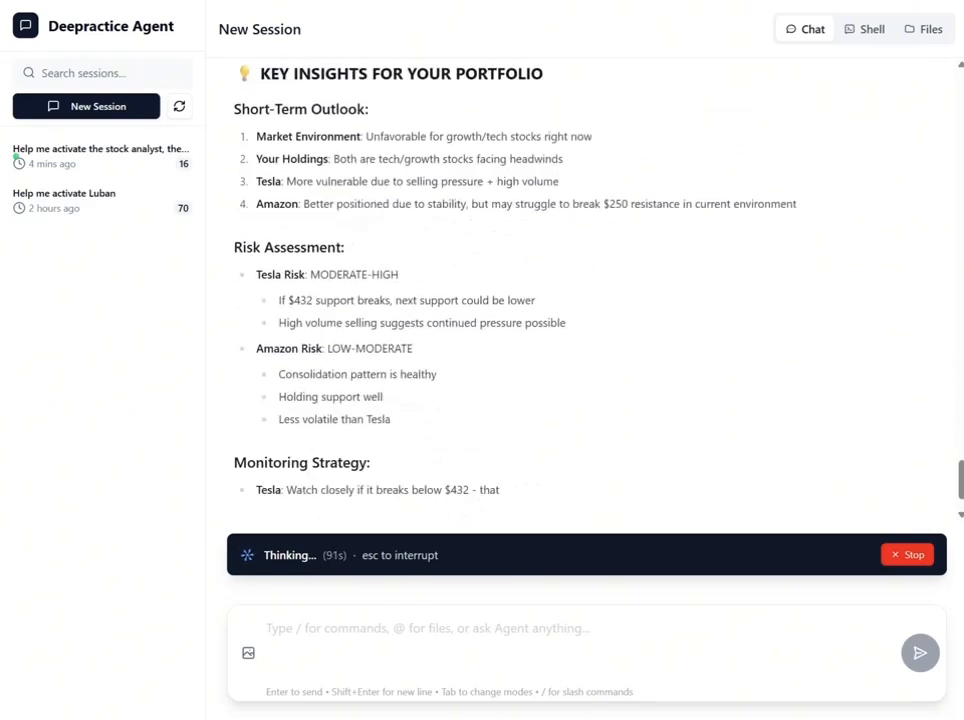
{"action": "scroll", "scroll_direction": "down", "scroll_amount": 3}
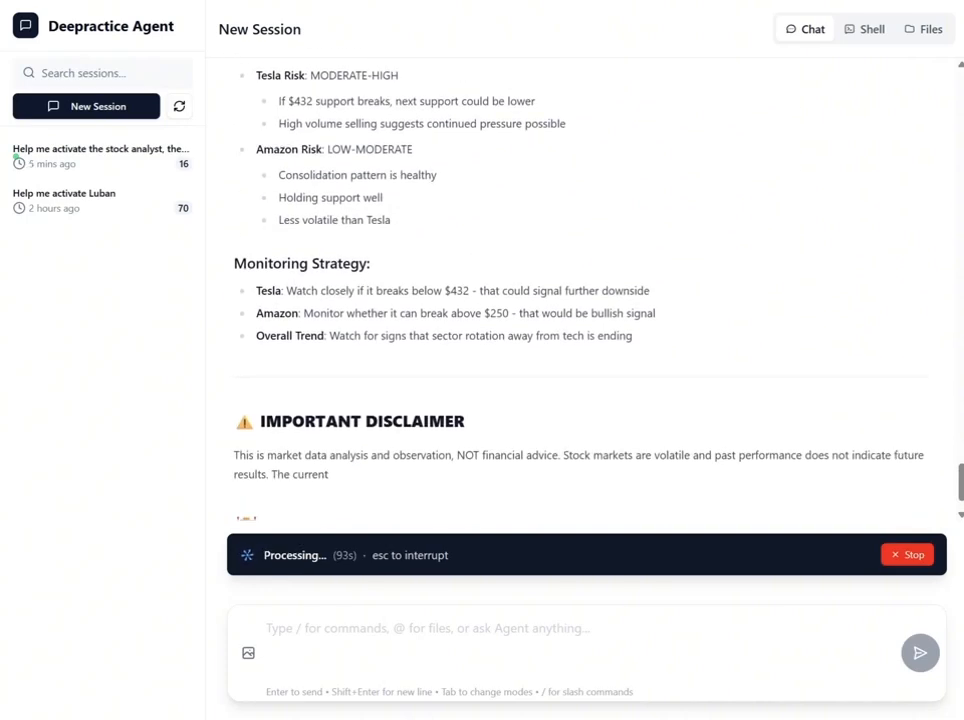
{"action": "scroll", "scroll_direction": "down", "scroll_amount": 3}
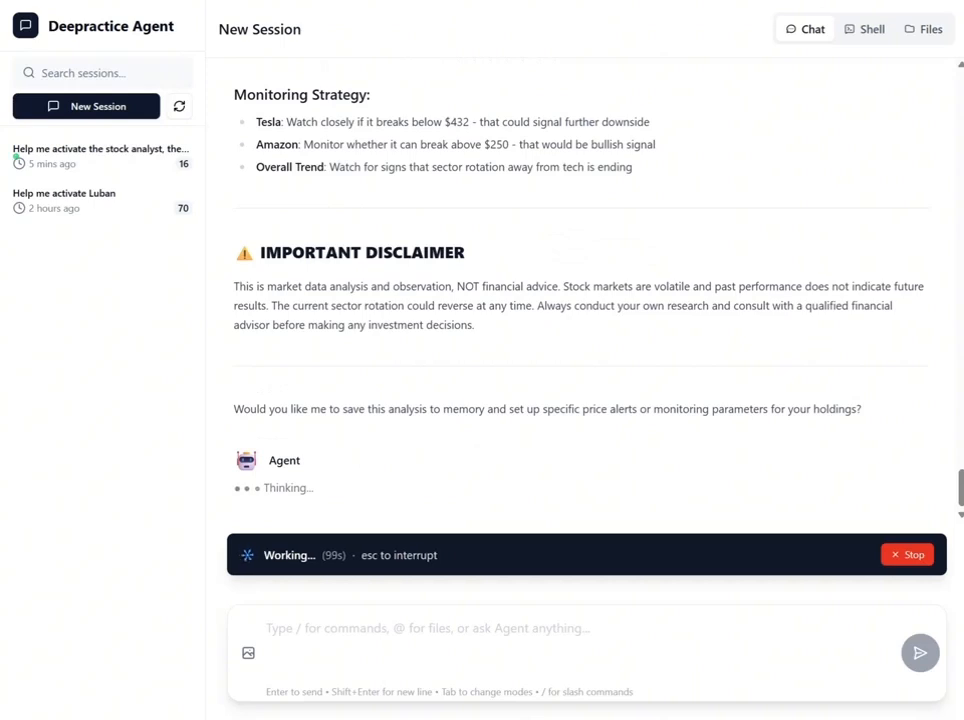
{"action": "scroll", "scroll_direction": "up", "scroll_amount": 3}
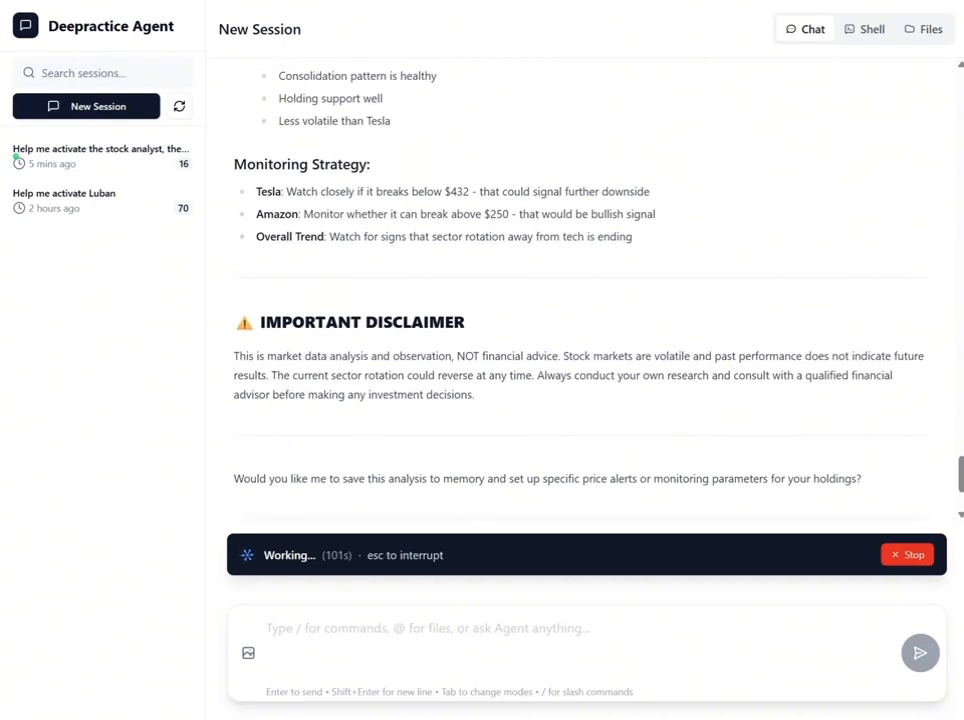